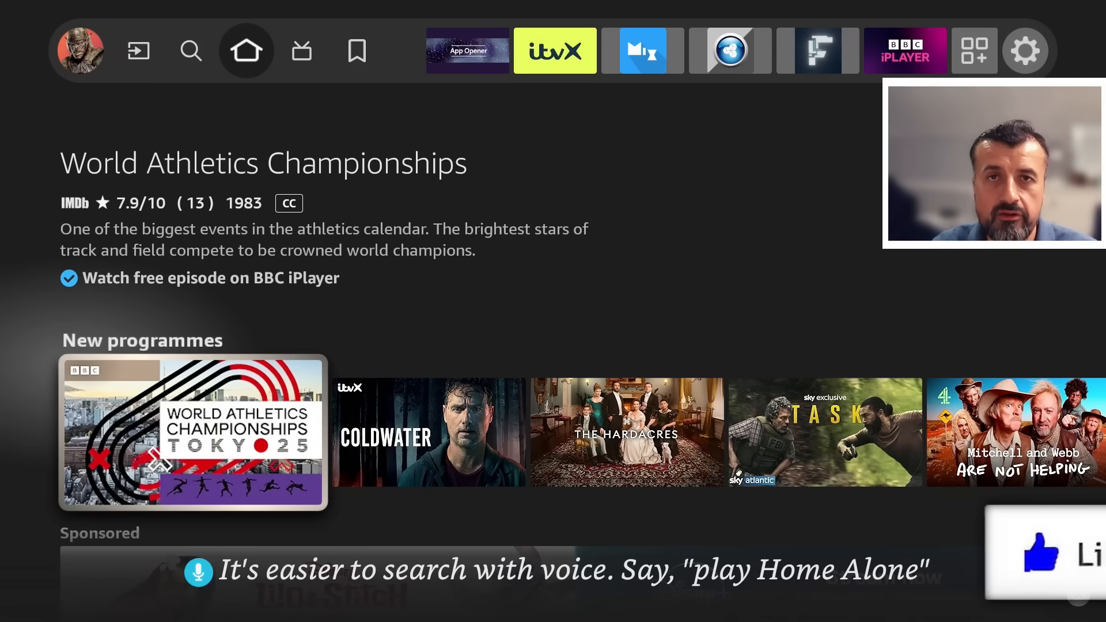
- Navigate the Fire TV home screen into Settings, My Fire TV and its About network details
click(1036, 552)
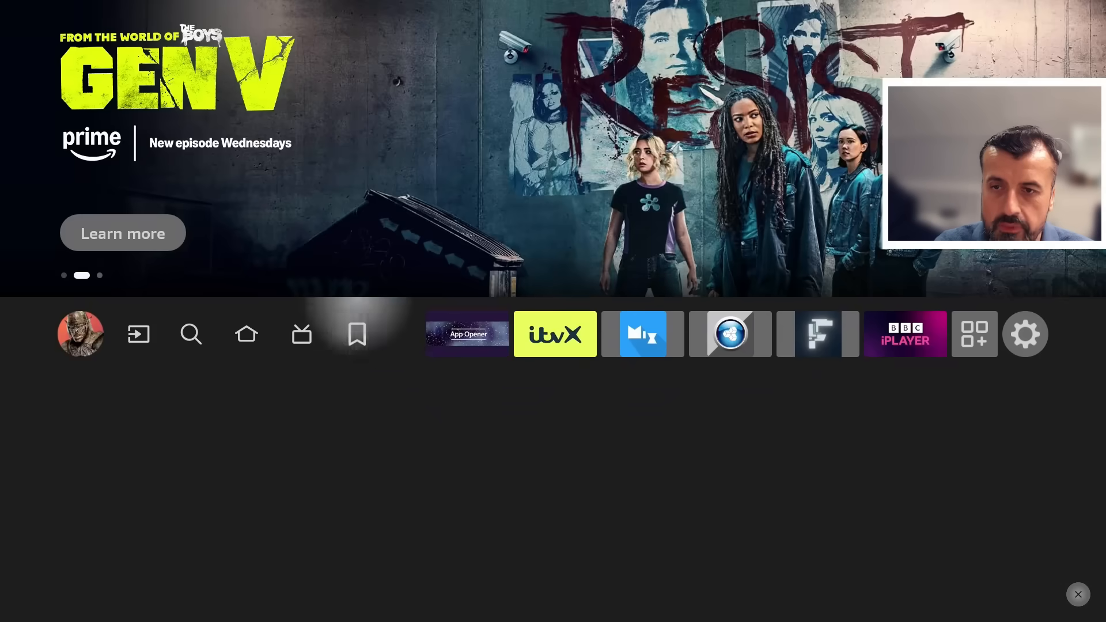
click(973, 334)
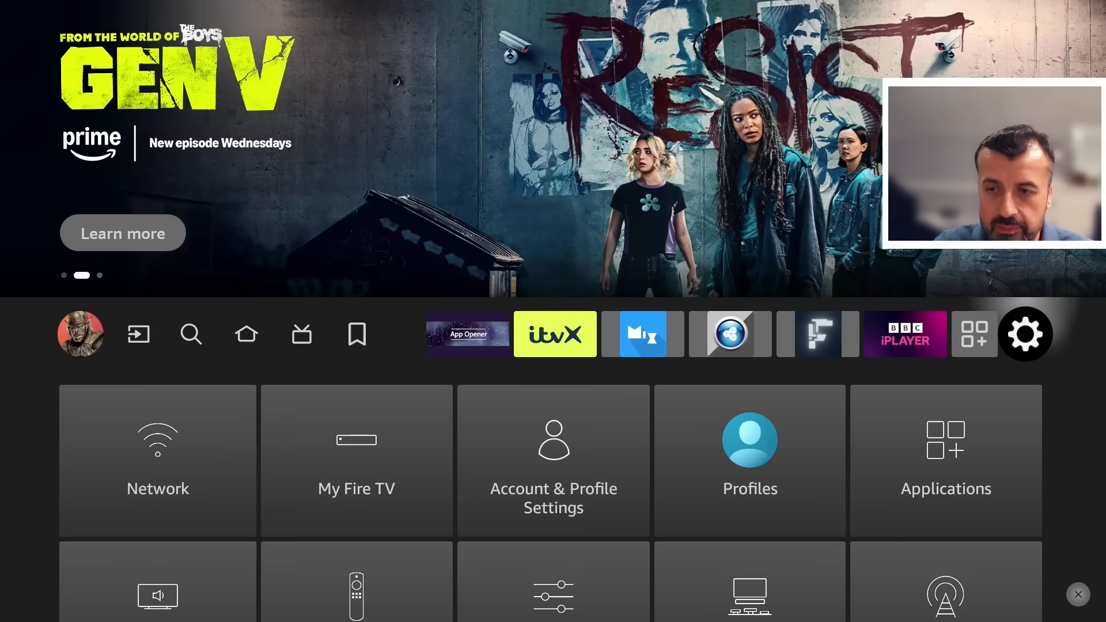
click(356, 460)
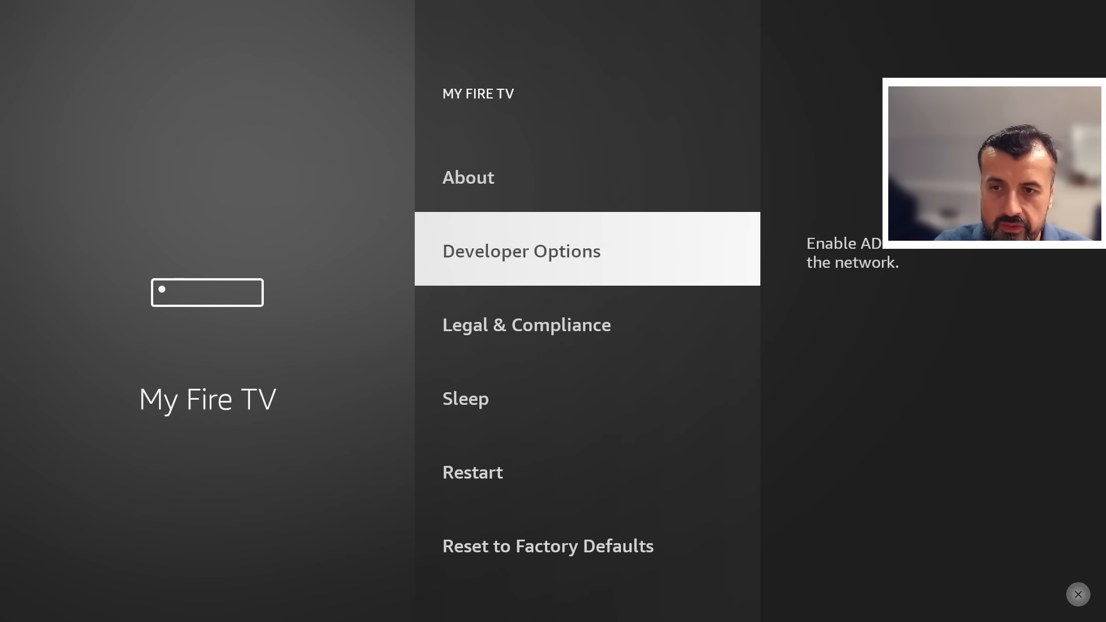
click(520, 250)
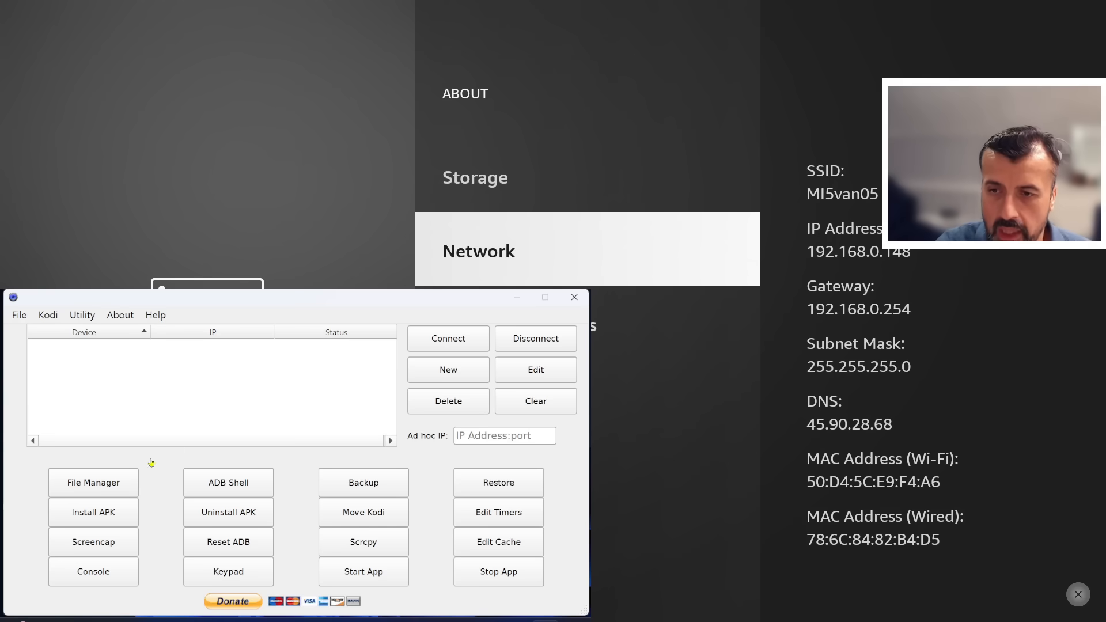
mouse_move(101, 506)
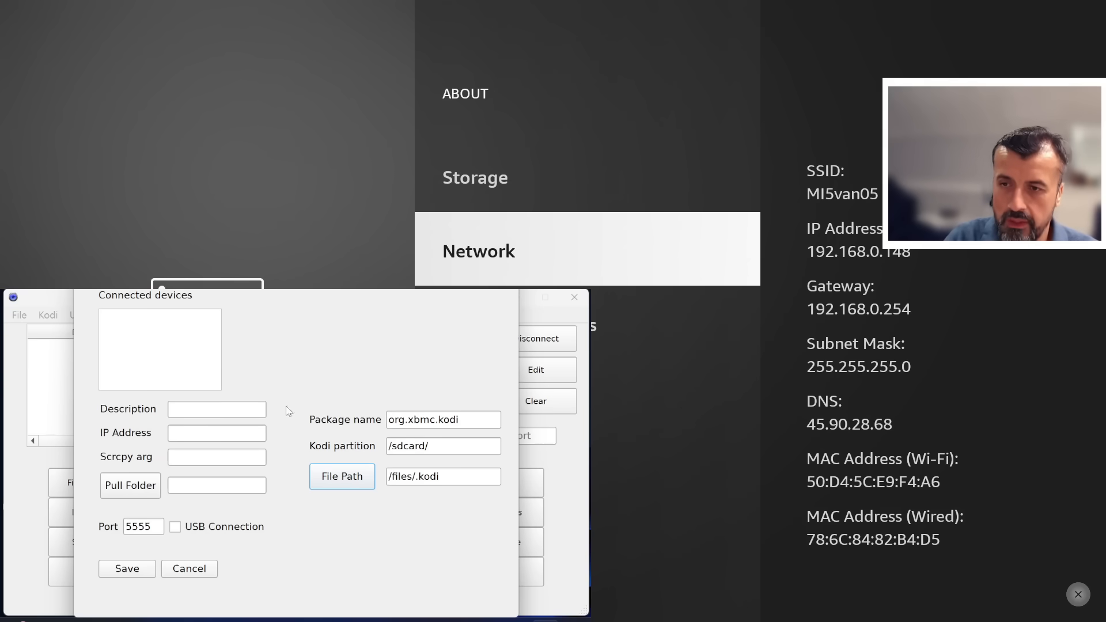
- Save a device entry described as 3rd-gen-cube with IP address 192.168.0.148
click(218, 409)
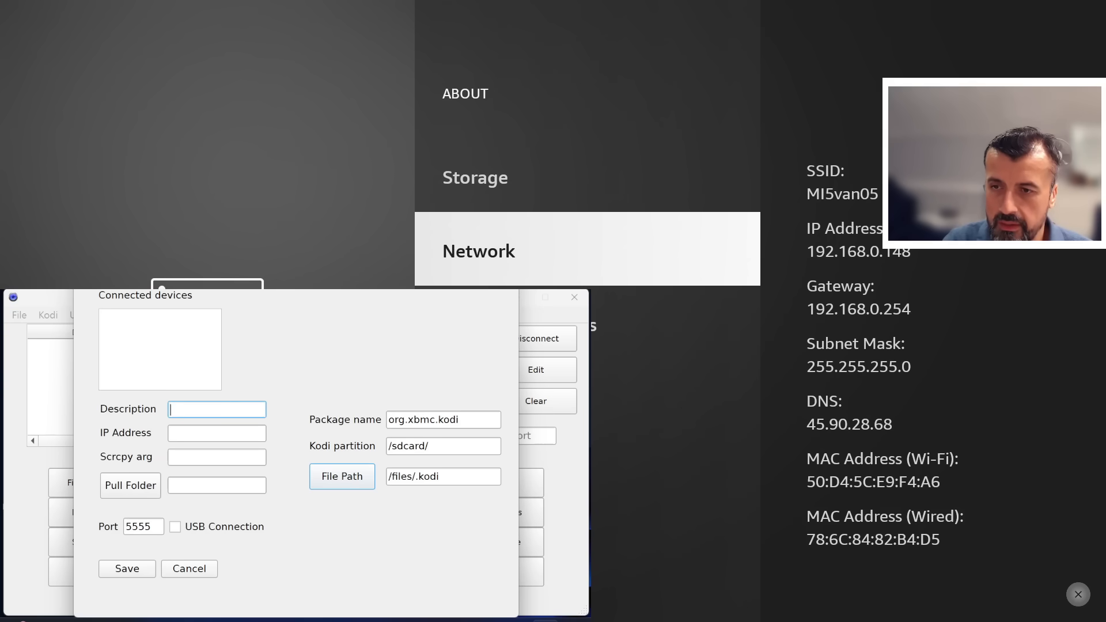
text(3rd-gen-cube)
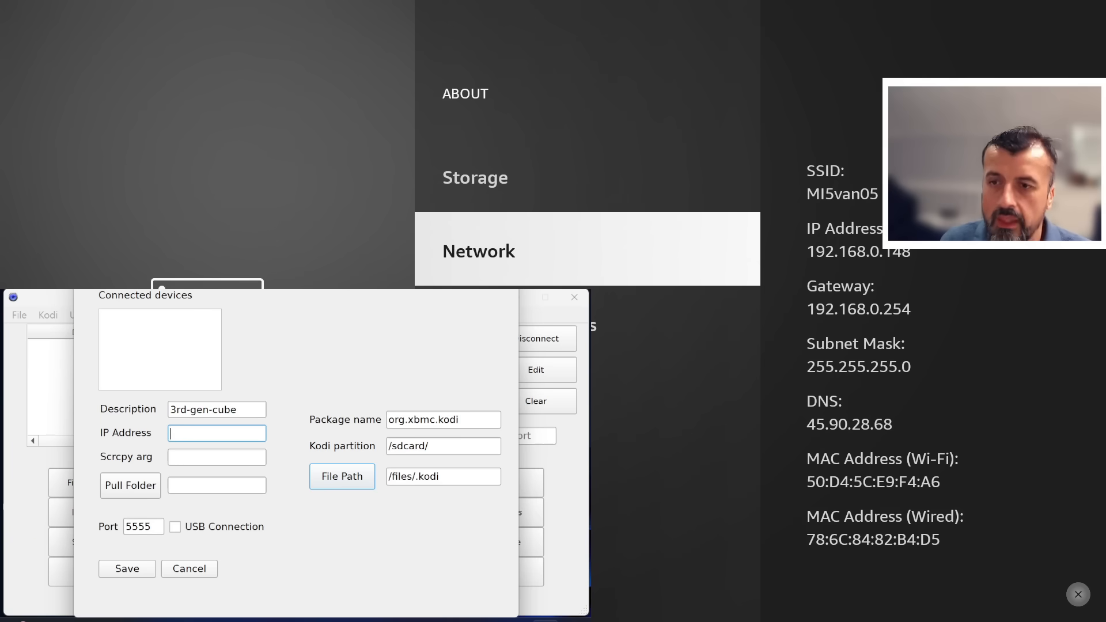
text(192.168.0.)
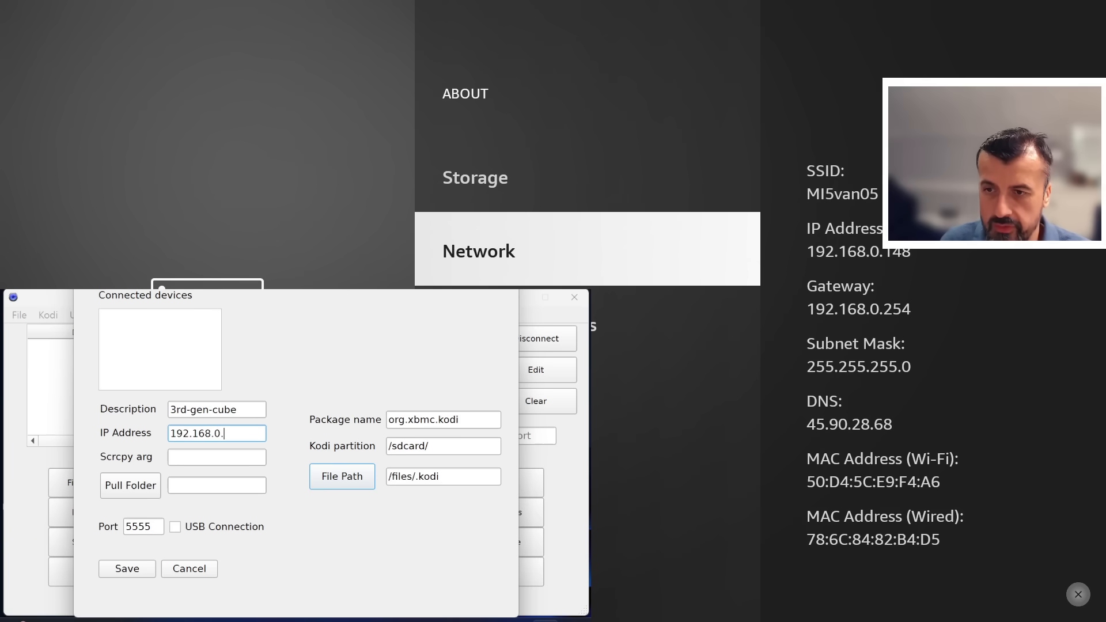
text(148)
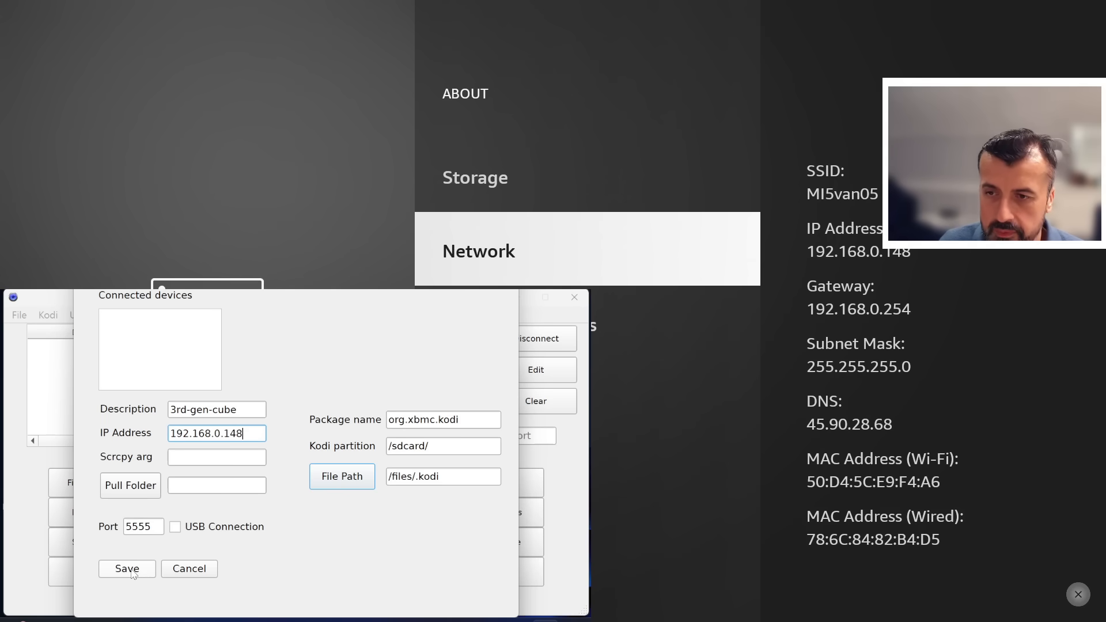
click(127, 568)
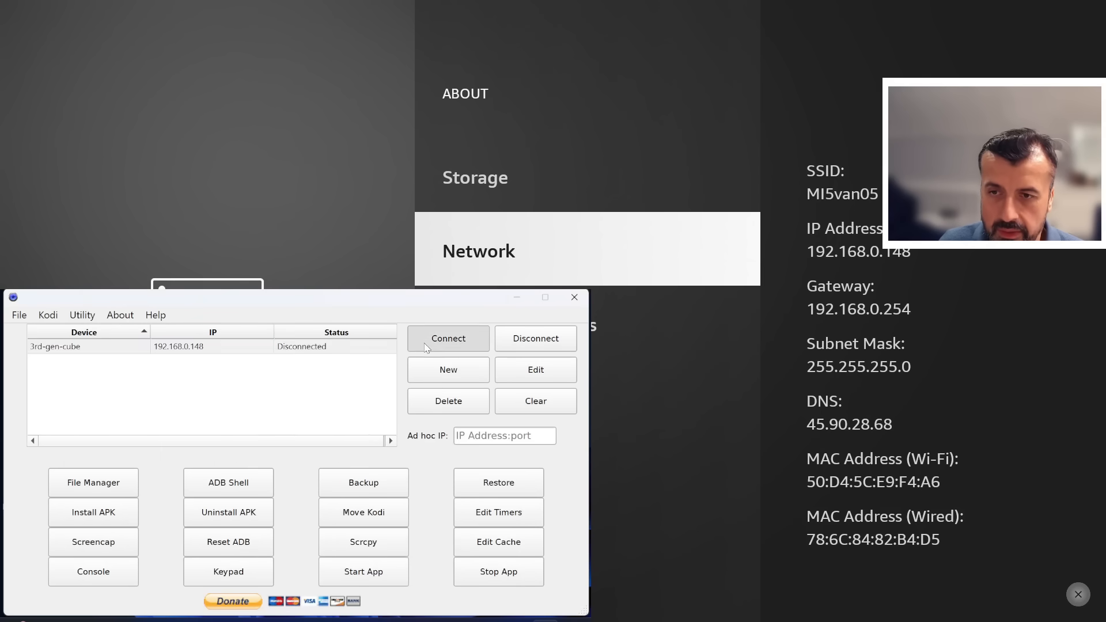
- Connect to 3rd-gen-cube, allow USB debugging on the Fire TV, and reconnect until Connected
click(448, 337)
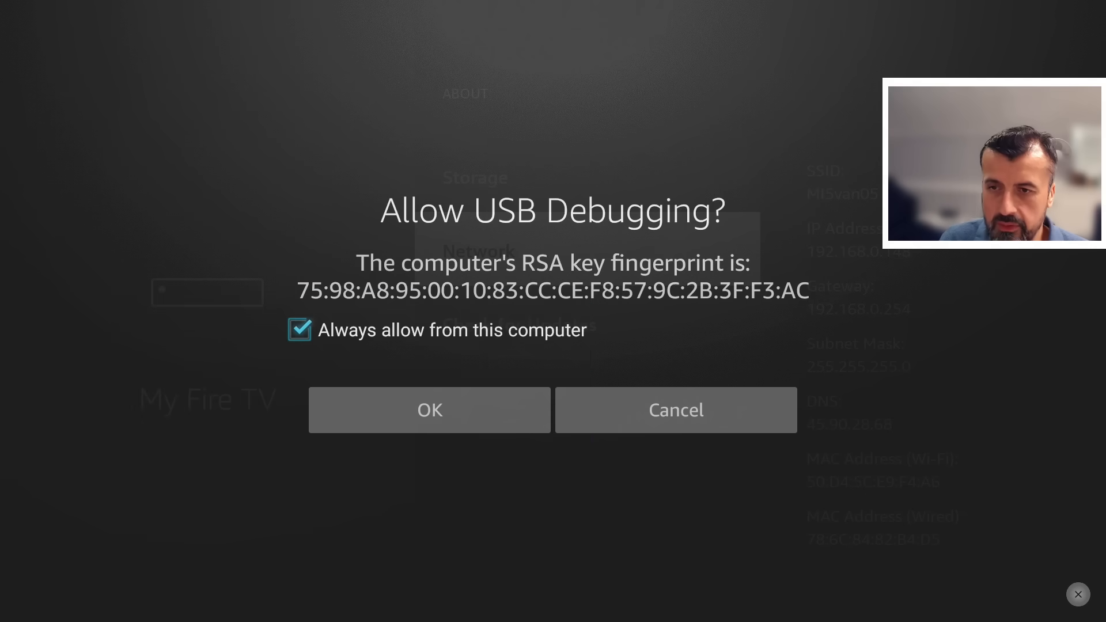
click(428, 411)
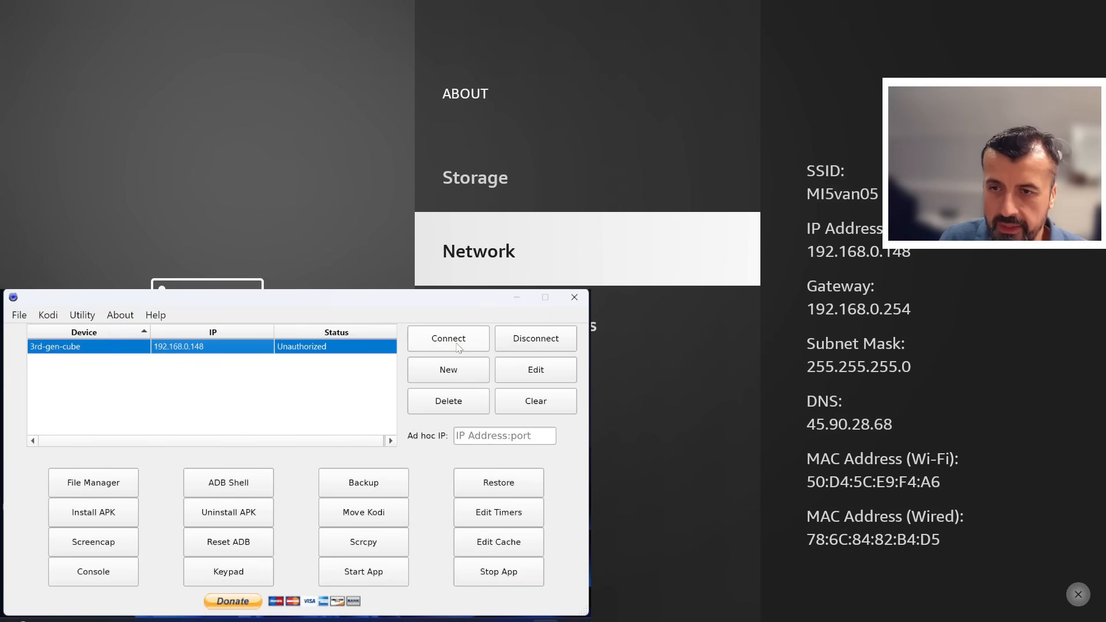
click(448, 337)
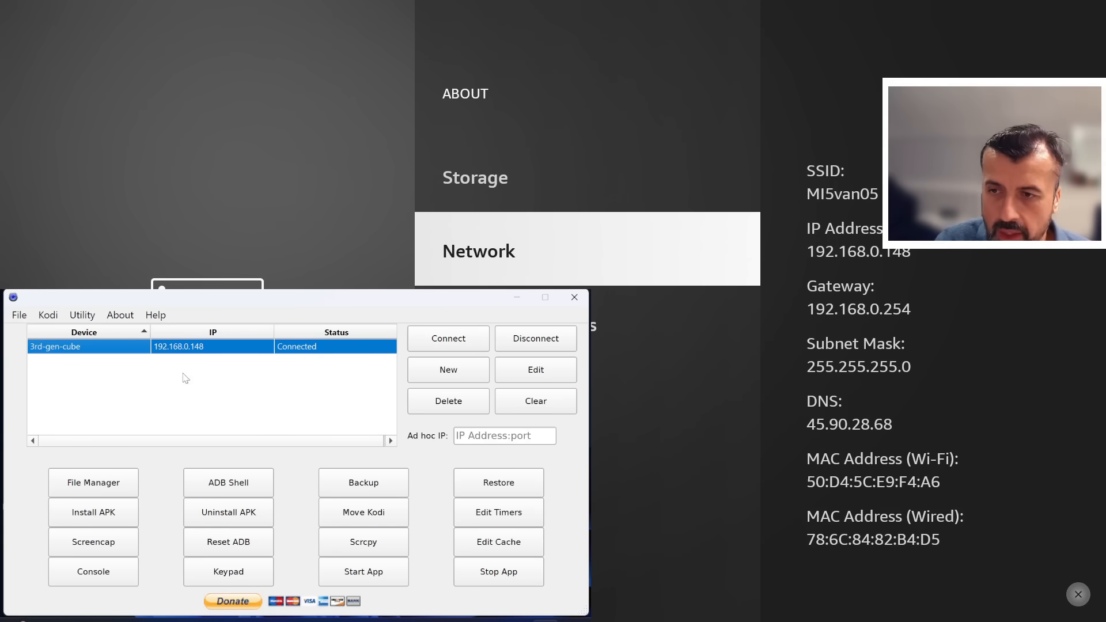
mouse_move(48, 322)
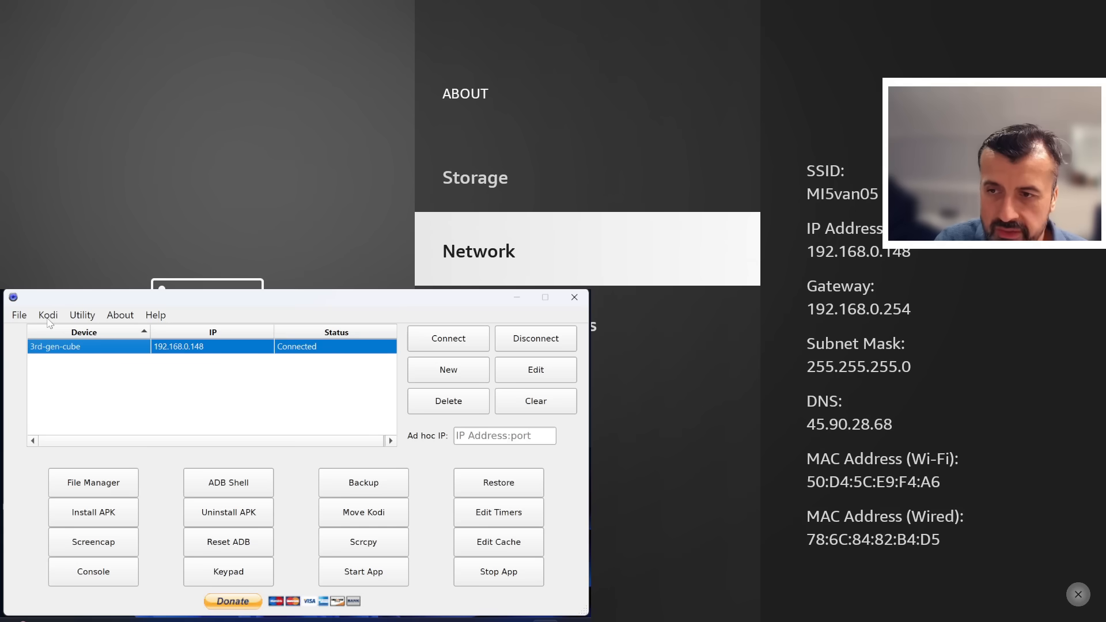
click(47, 315)
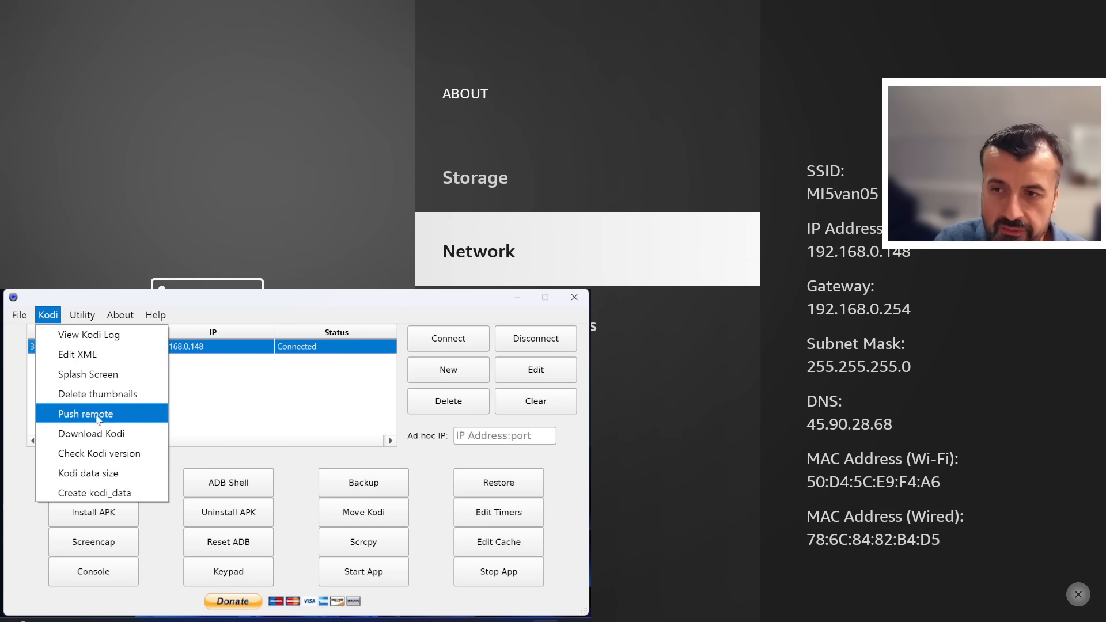
mouse_move(92, 433)
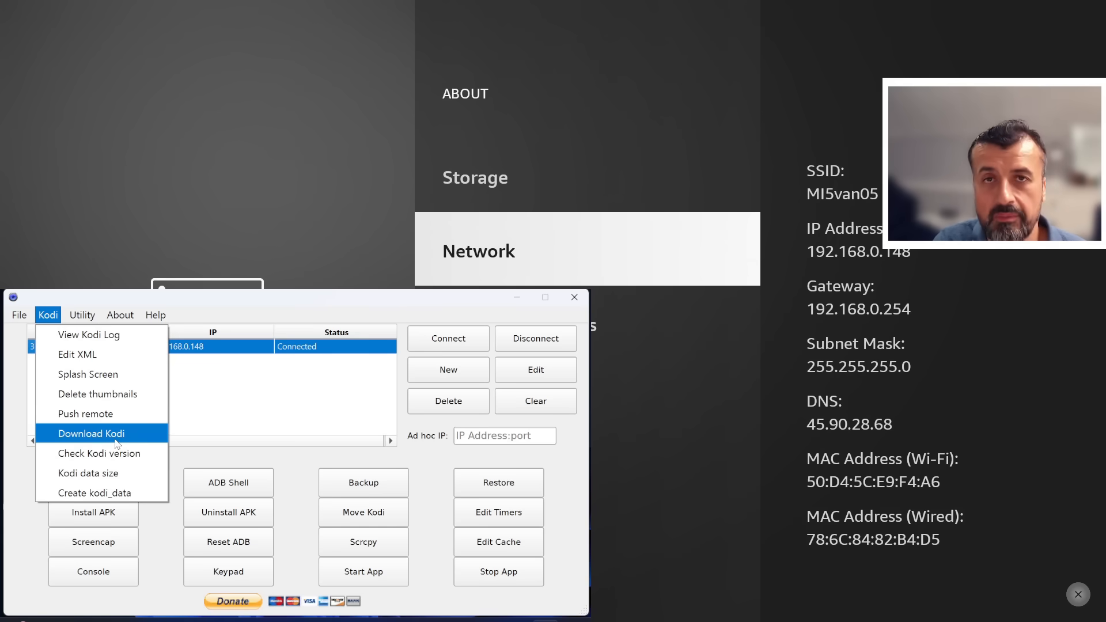
click(91, 433)
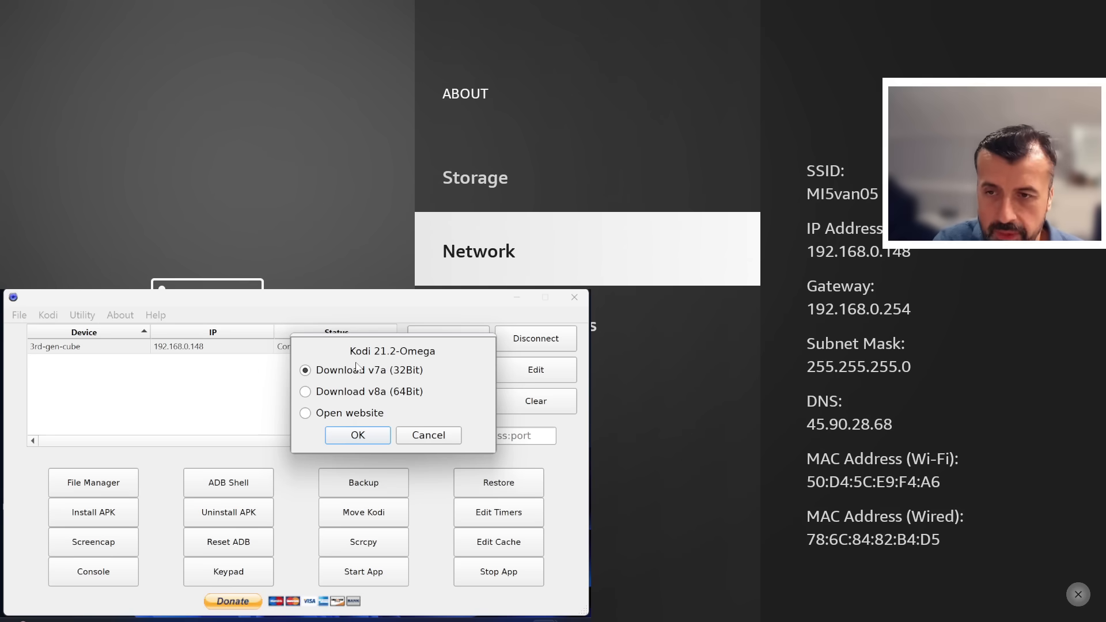
click(427, 436)
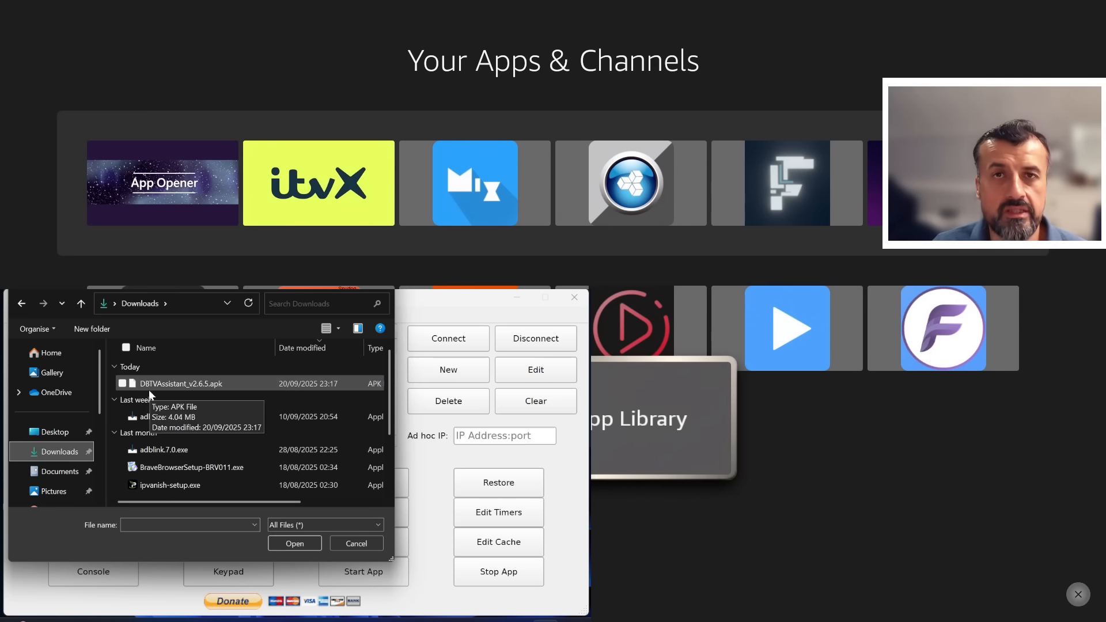
- Install DBTVAssistant_v2.6.5.apk from Downloads onto the Cube and acknowledge success
click(181, 382)
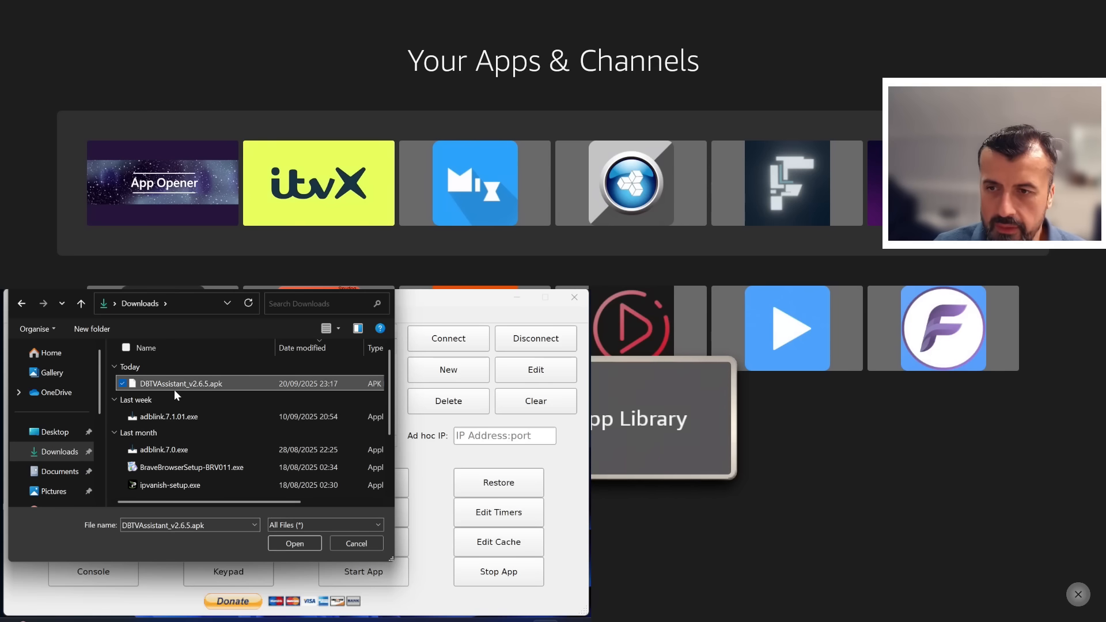
click(293, 542)
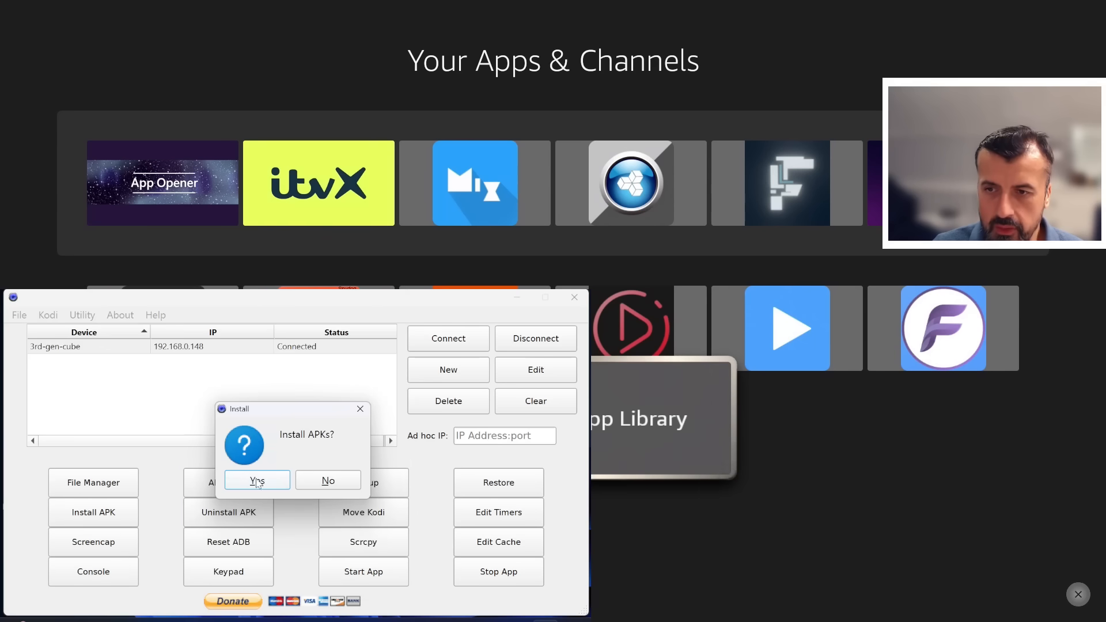
click(256, 480)
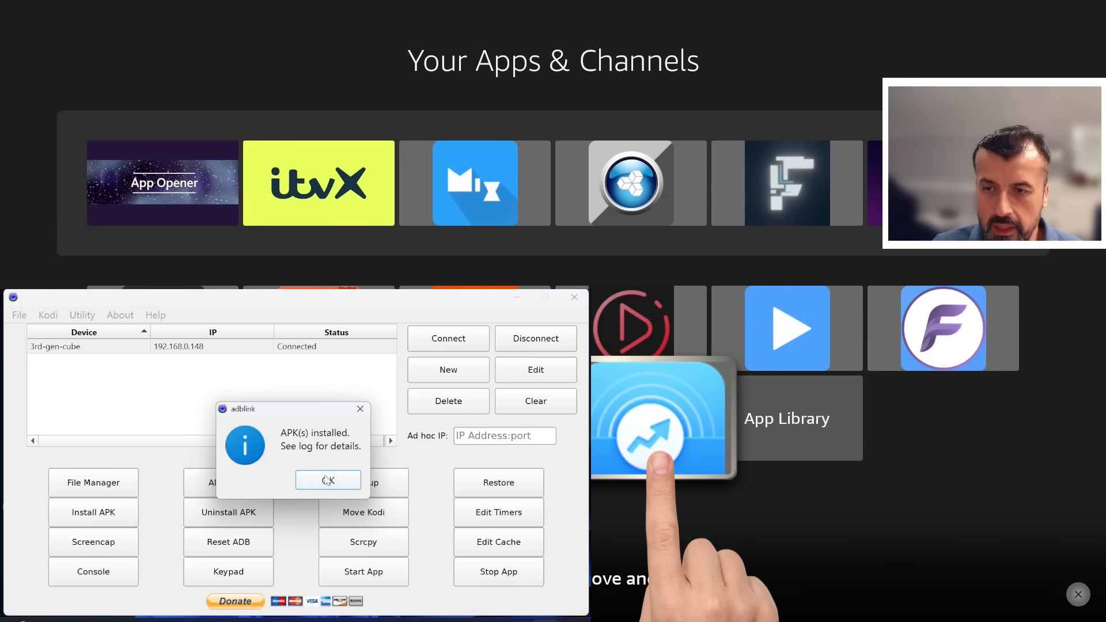
click(327, 479)
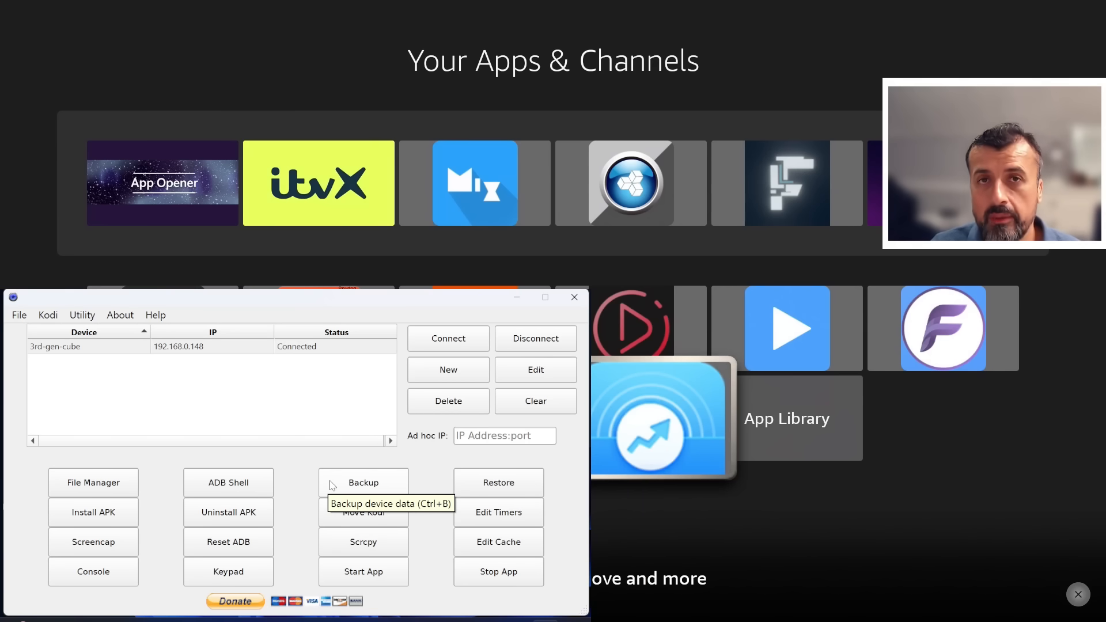
mouse_move(363, 483)
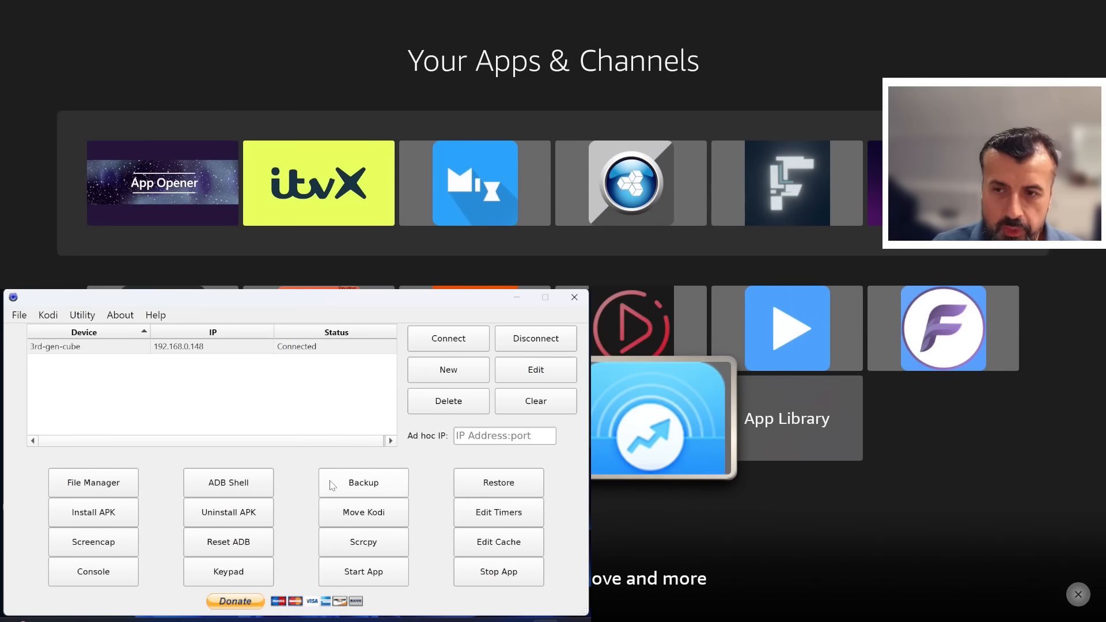
mouse_move(363, 483)
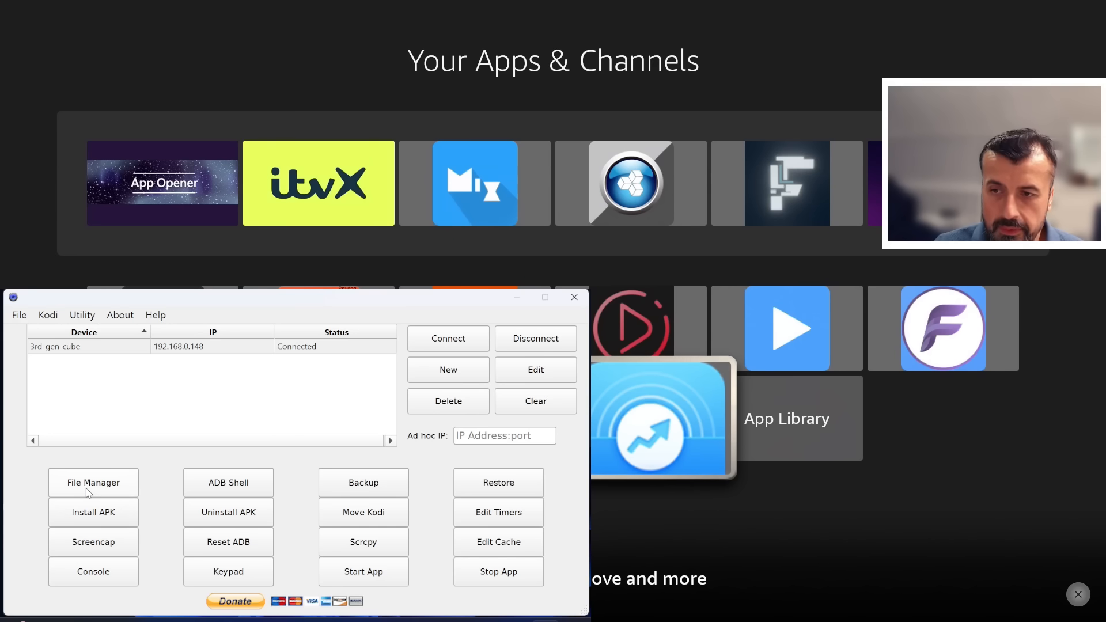
- Pull the selected Cube files to the computer via File Manager and dismiss the completion notice
click(92, 483)
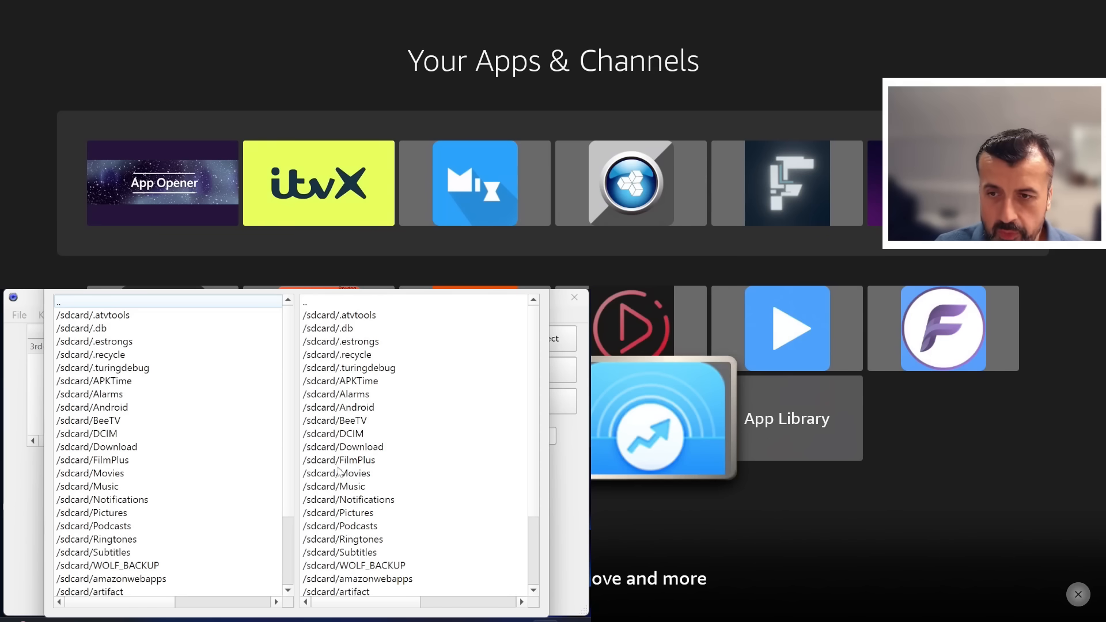
click(343, 447)
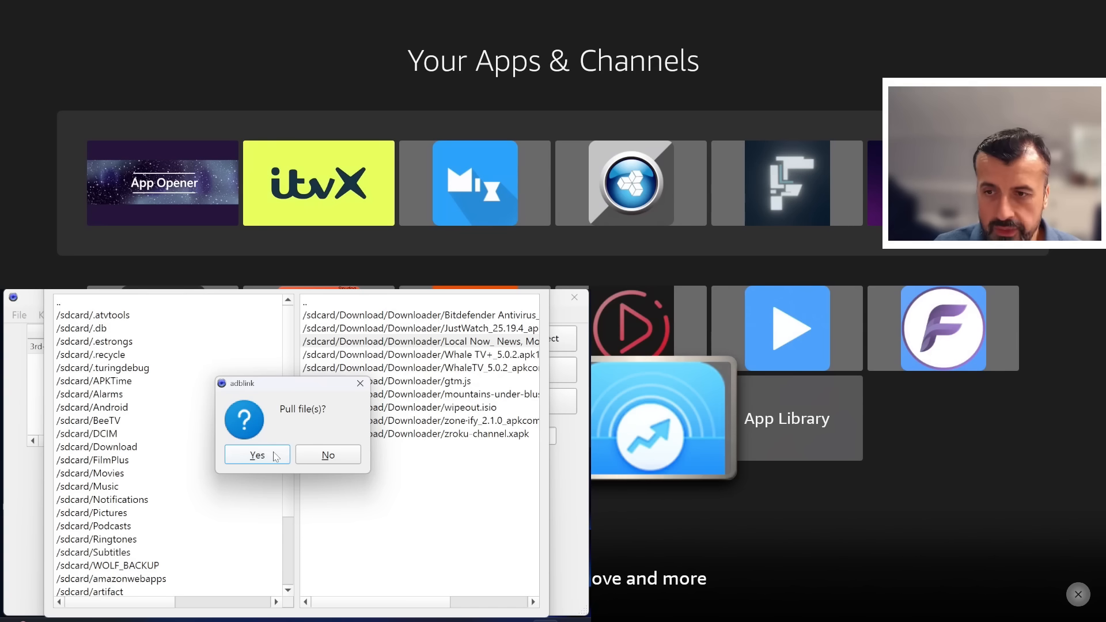
click(255, 454)
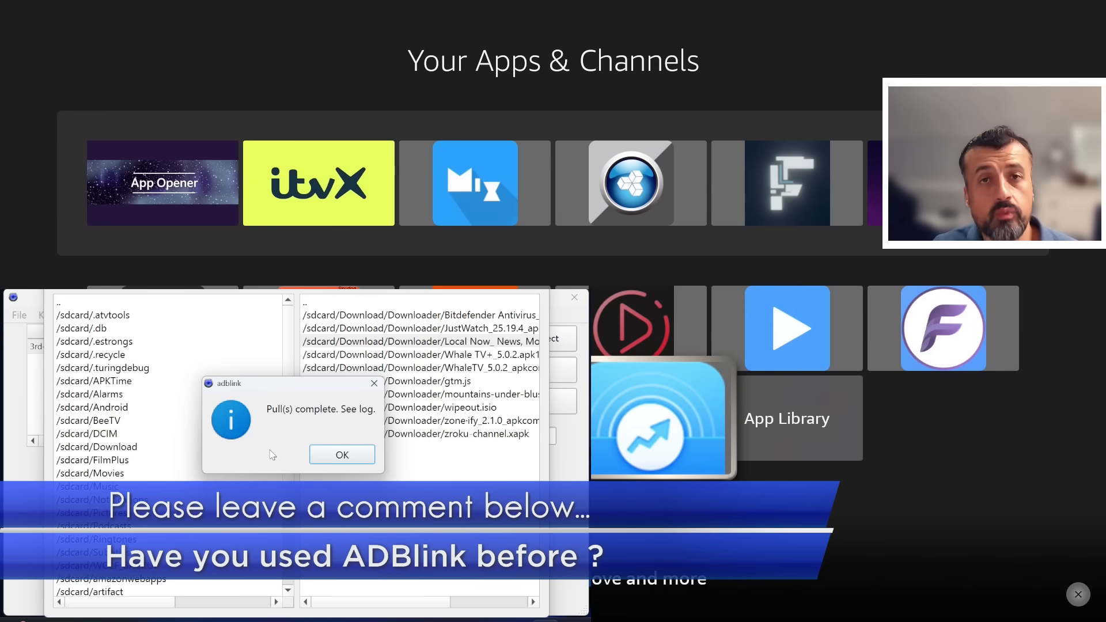
click(341, 454)
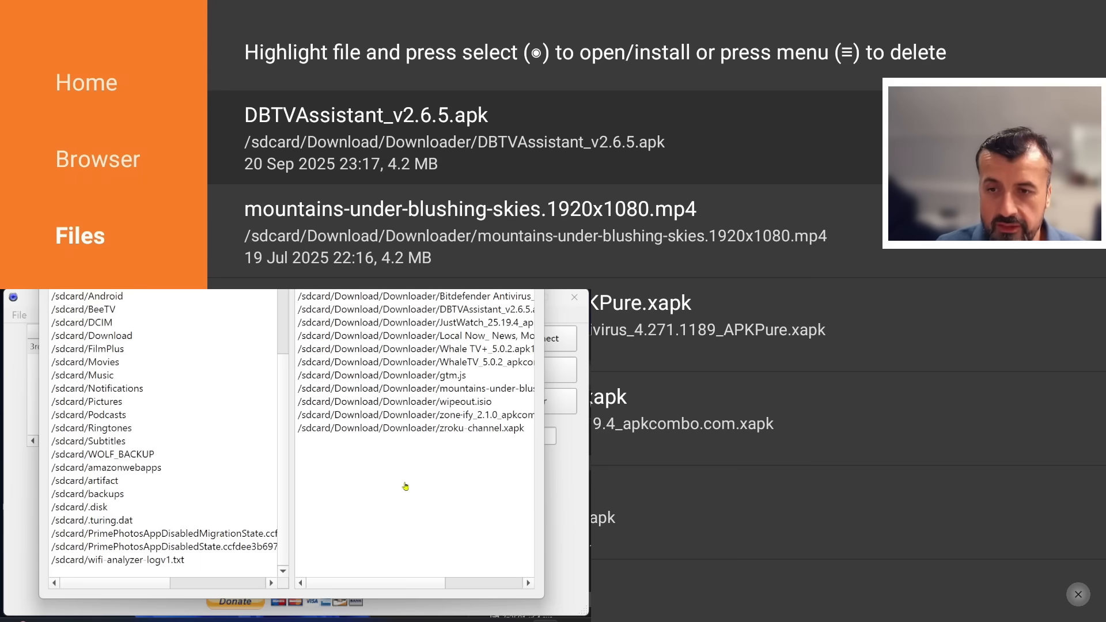
- Delete DBTVAssistant_v2.6.5.apk from the Cube's Downloader folder in File Manager
click(415, 413)
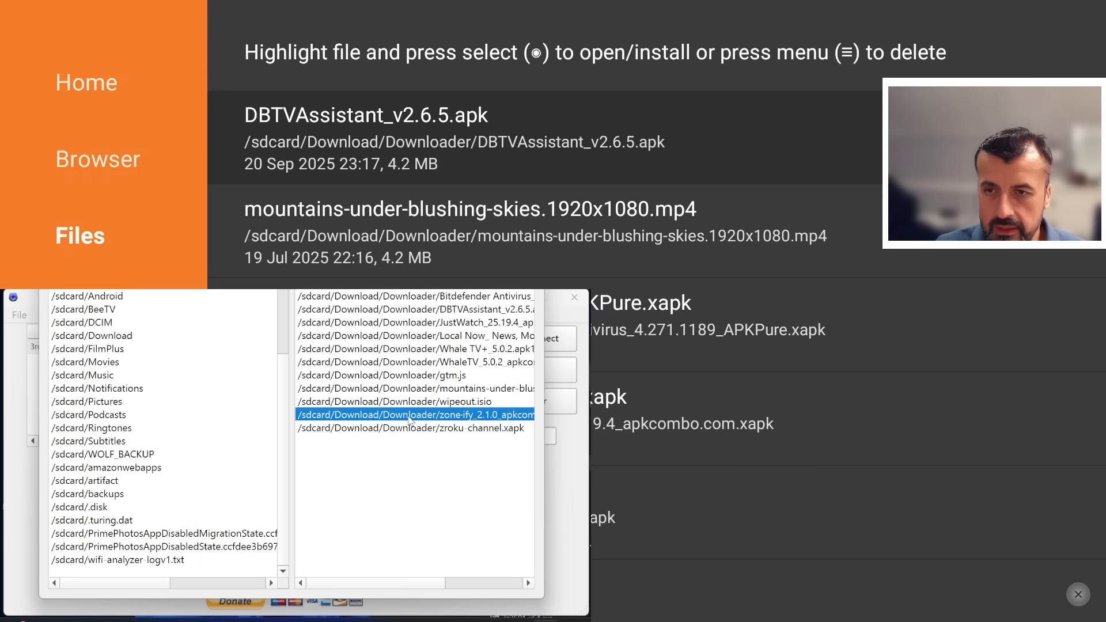
click(415, 323)
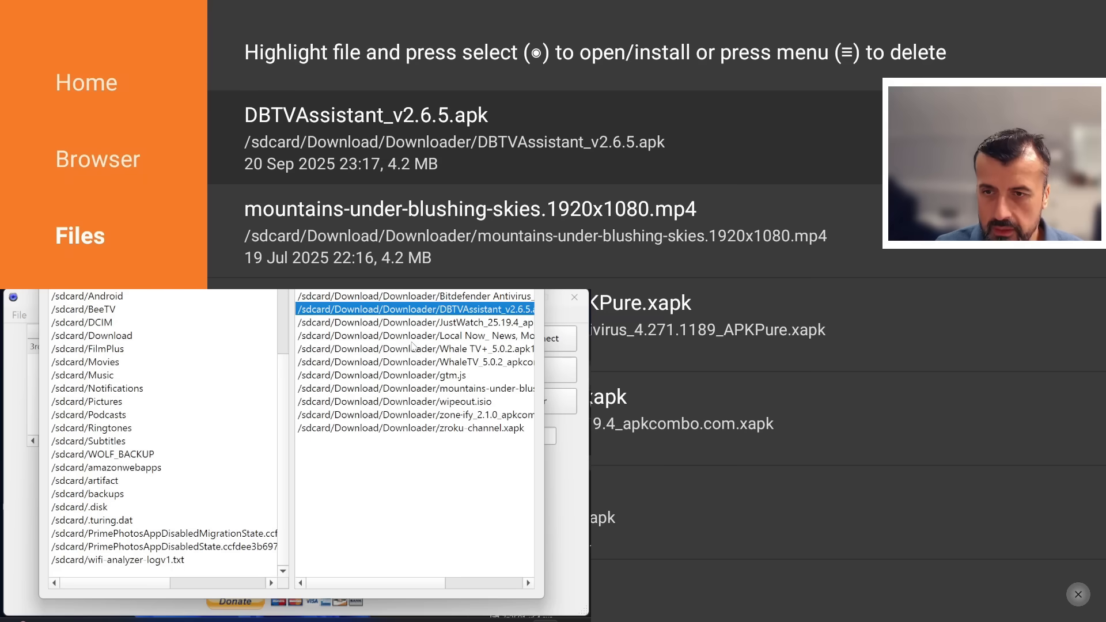
click(415, 361)
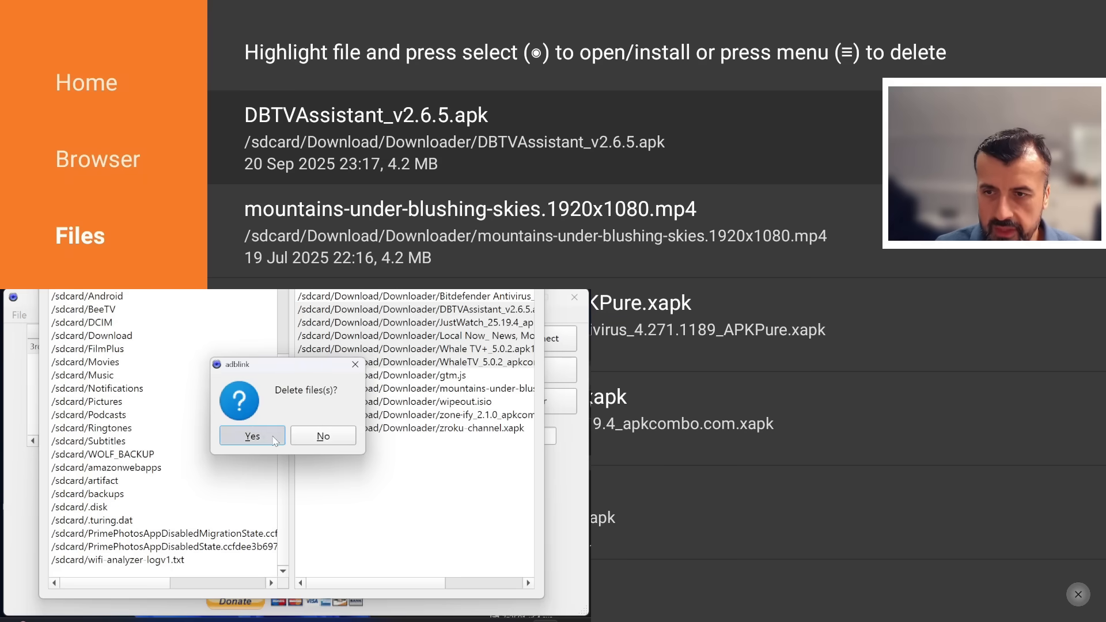
click(253, 436)
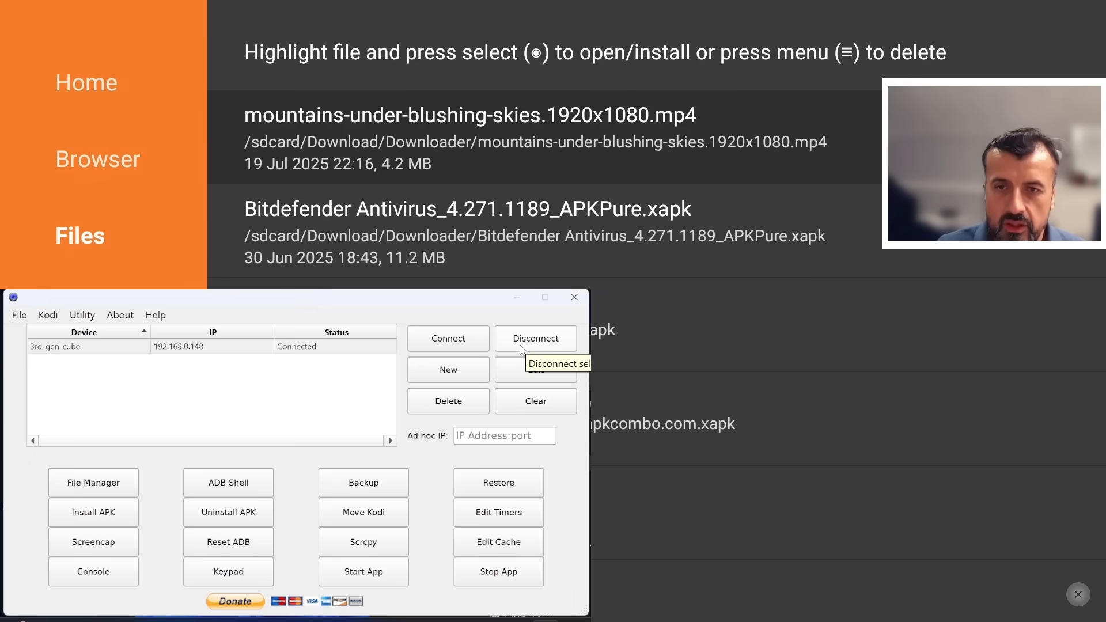
- Set the Cube's Sleep timer to 5000 in Edit Timers and confirm the adjustment
click(498, 511)
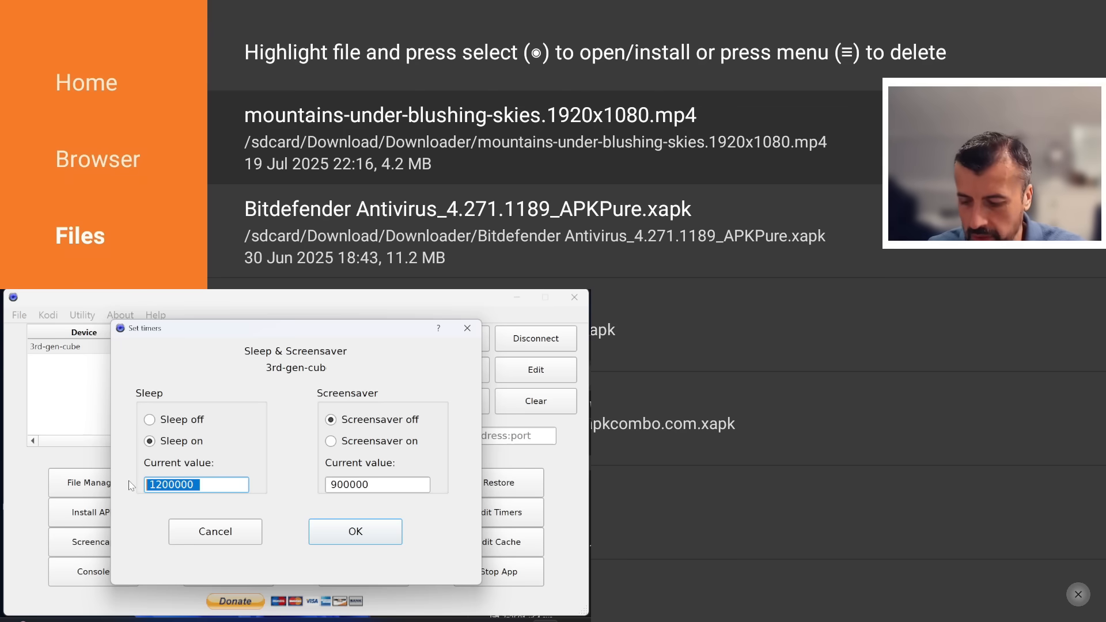
text(5)
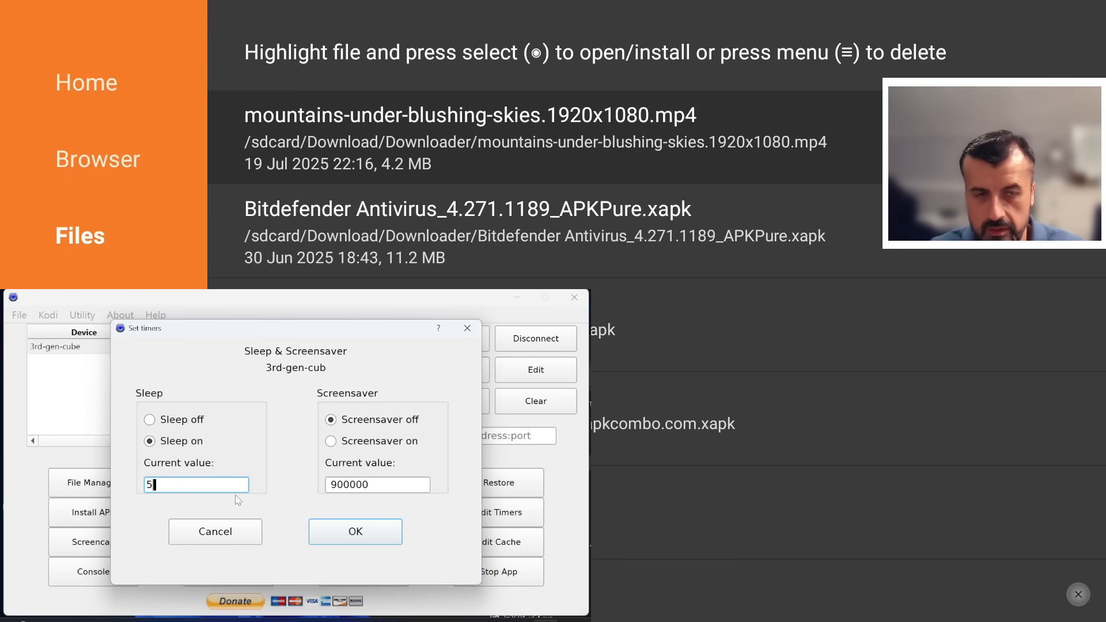
text(00)
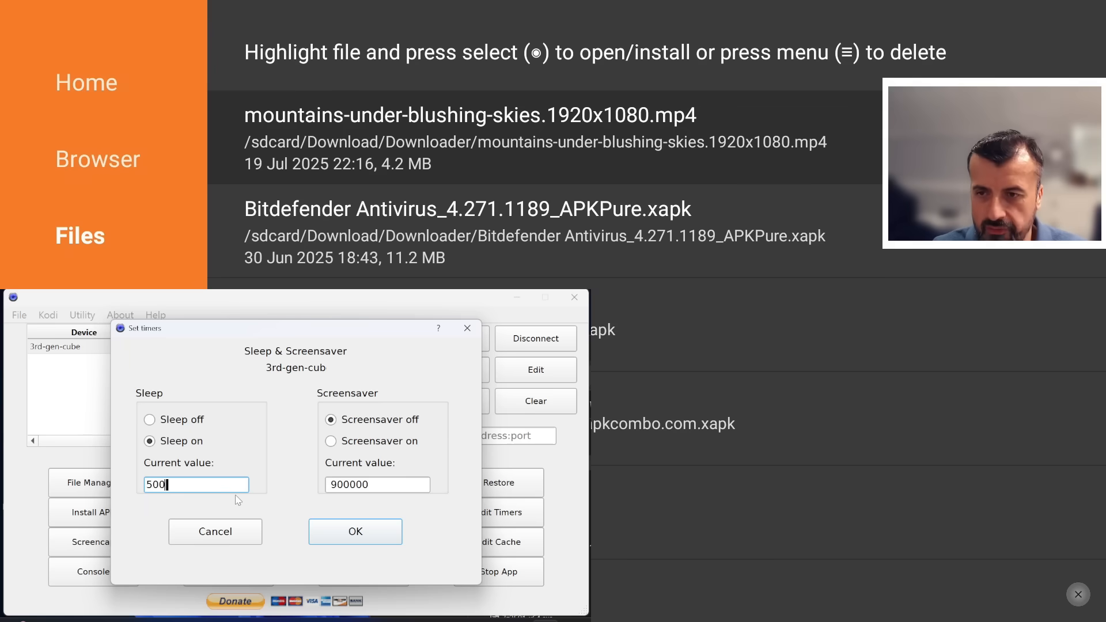
text(0)
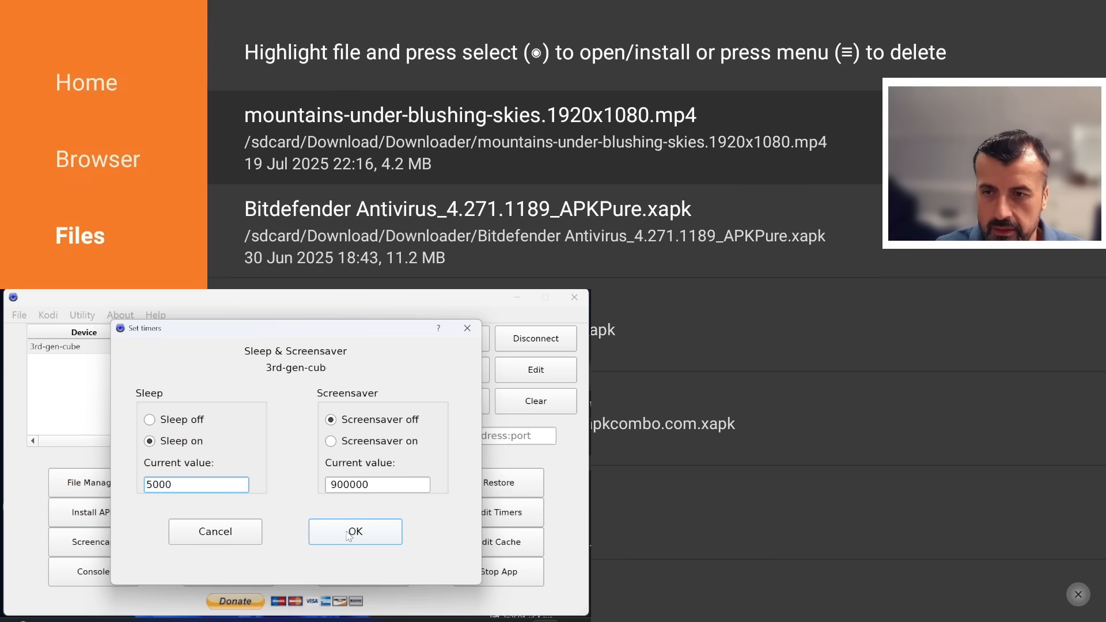
click(354, 531)
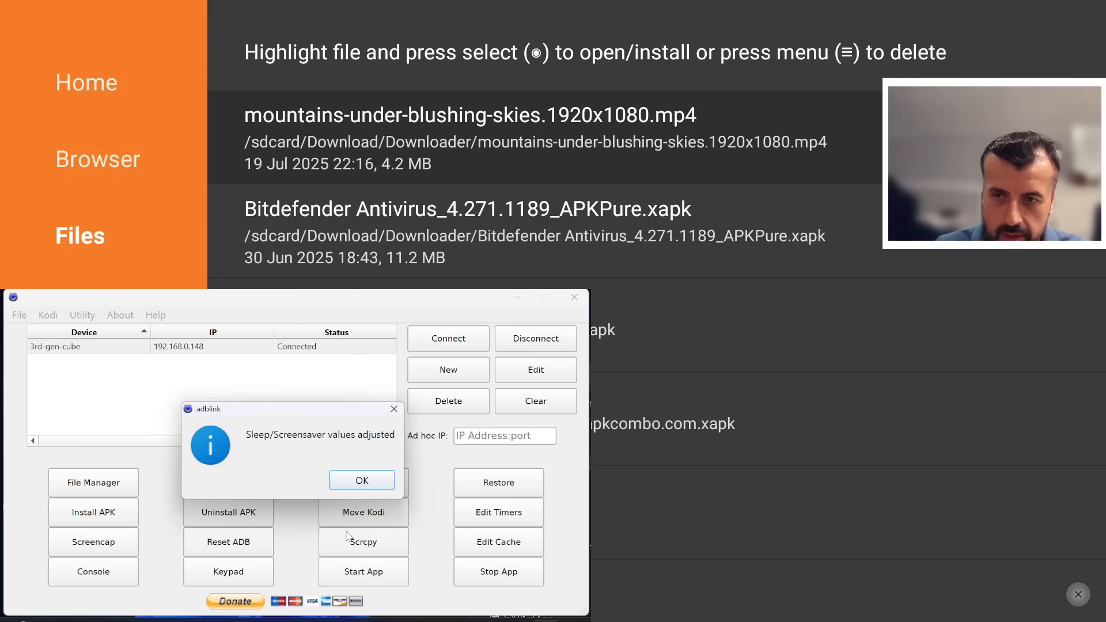
click(361, 481)
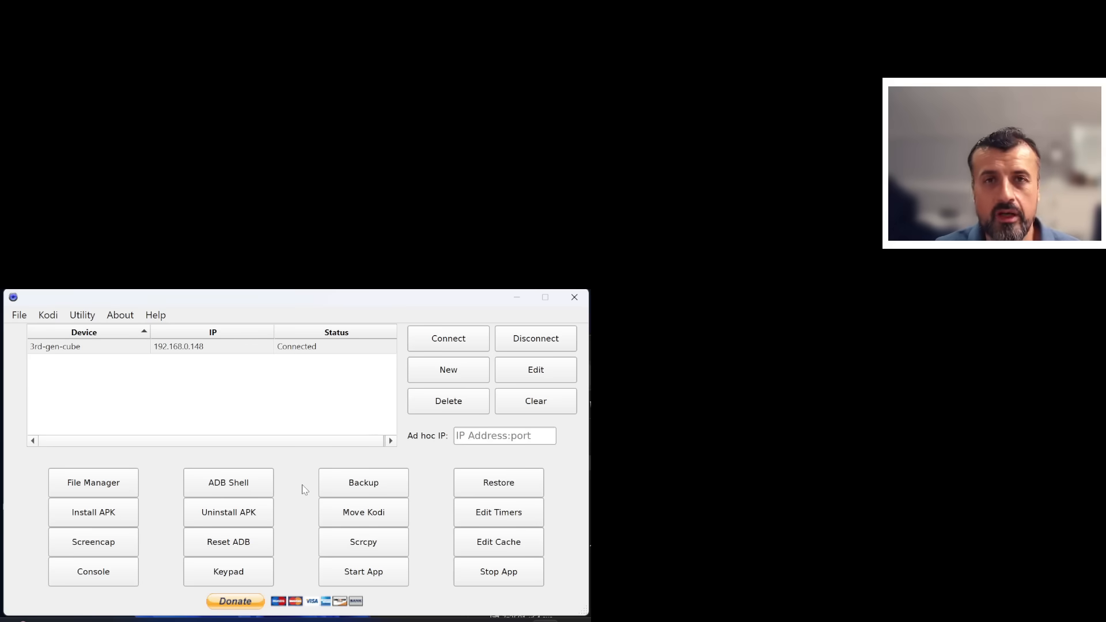
click(498, 511)
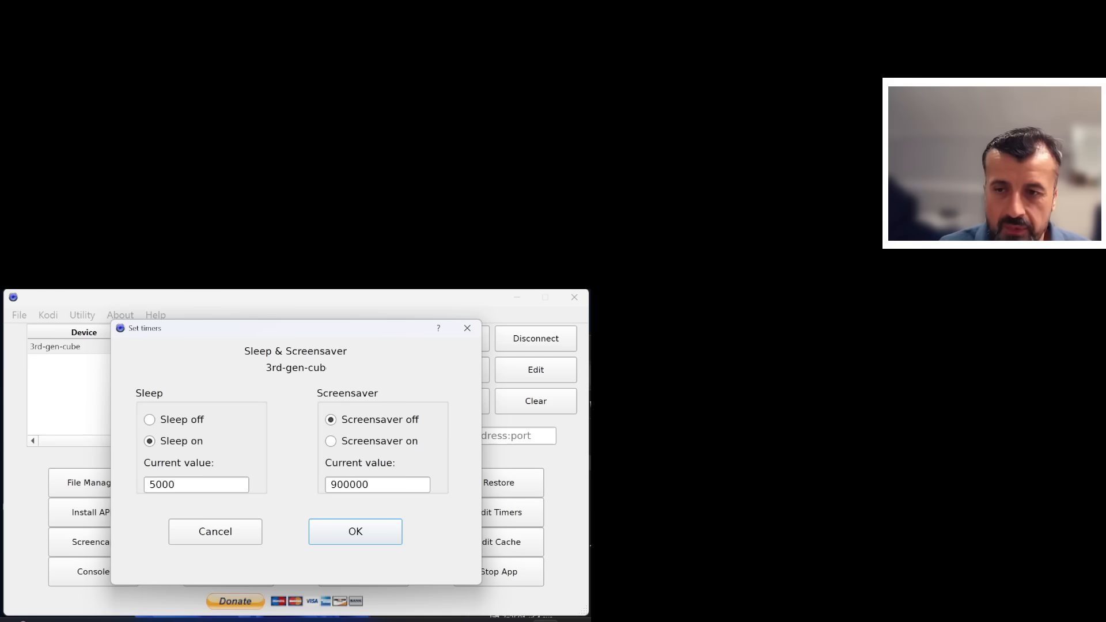
mouse_move(196, 485)
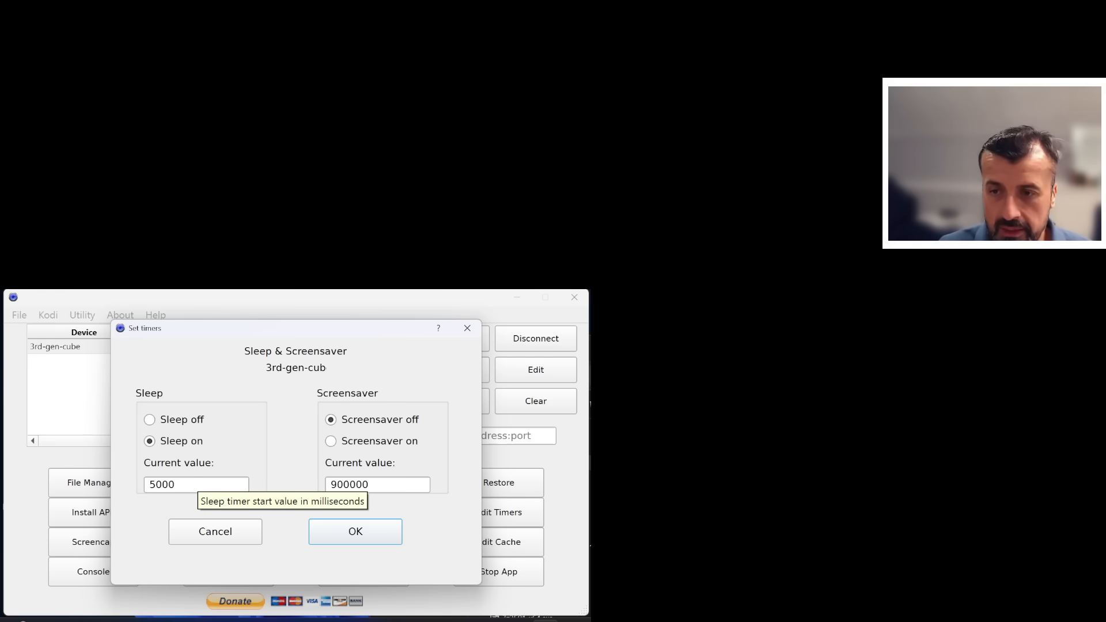
click(355, 531)
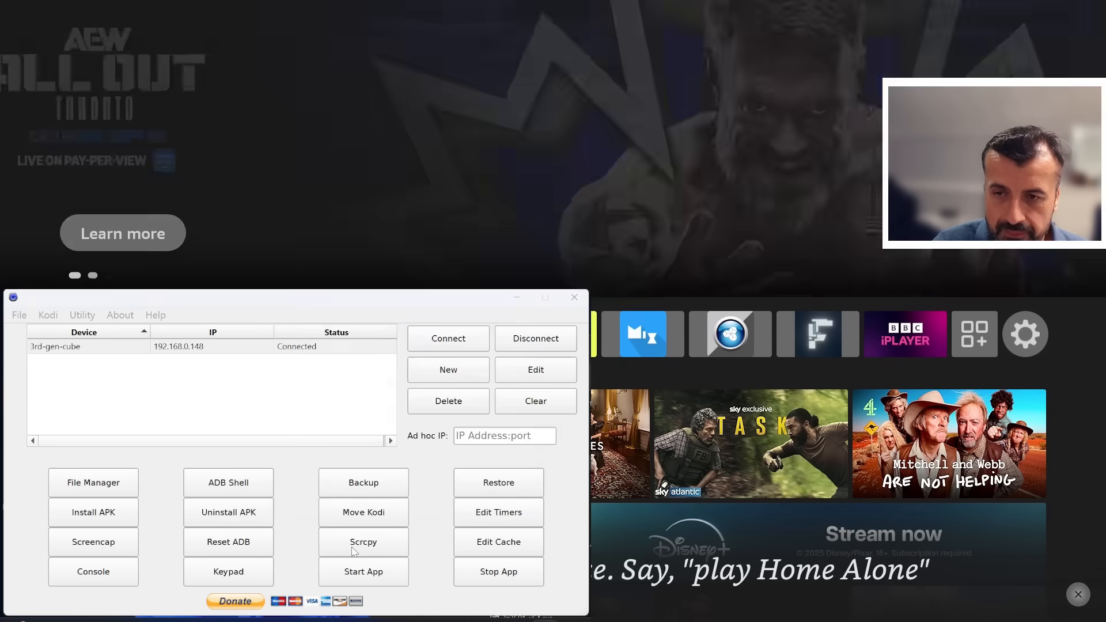
- Start Scrcpy mirroring of the Cube with an empty arguments field
click(363, 541)
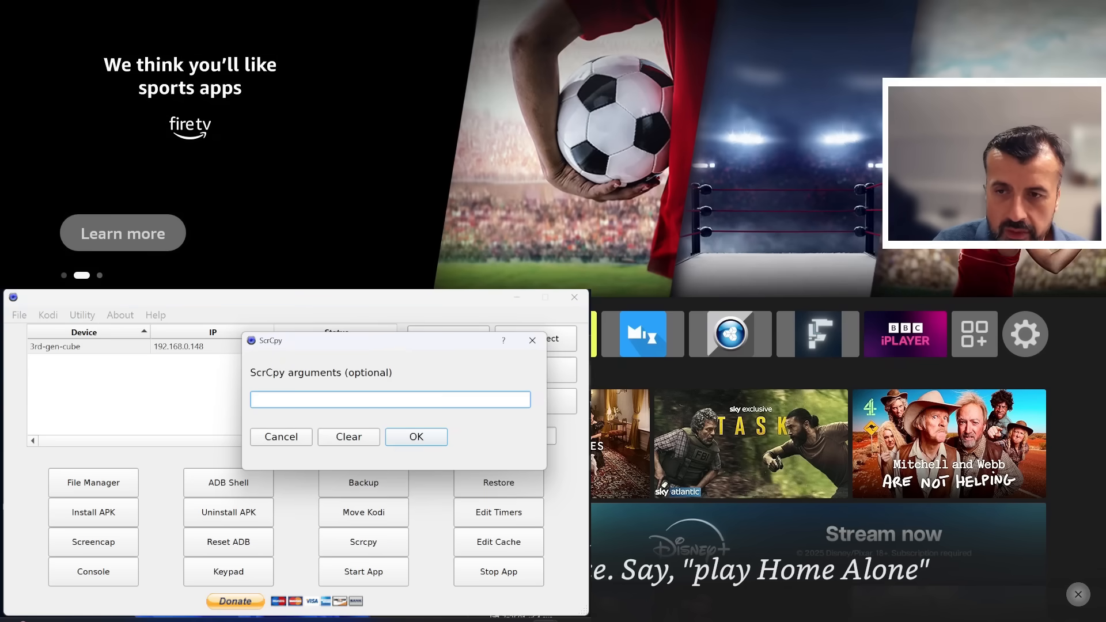
mouse_move(389, 400)
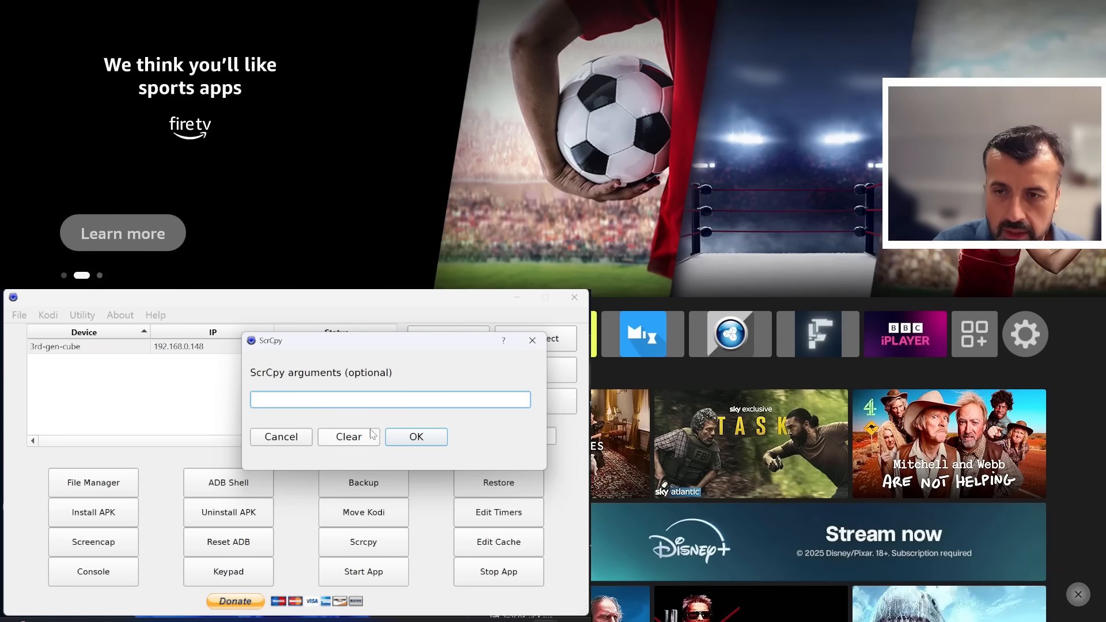
click(416, 437)
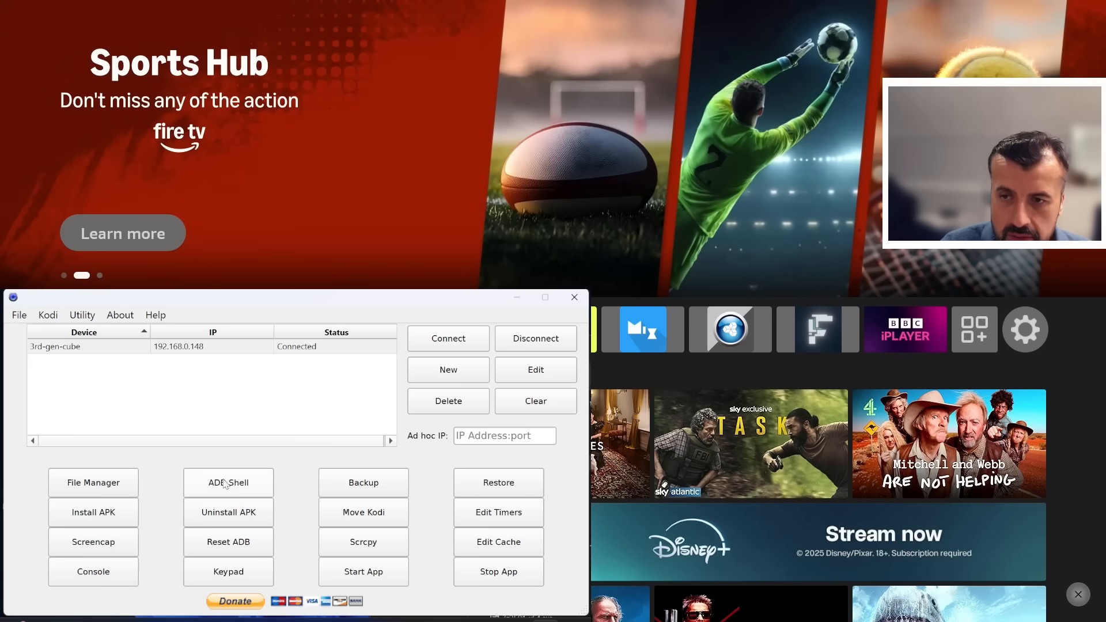
click(228, 483)
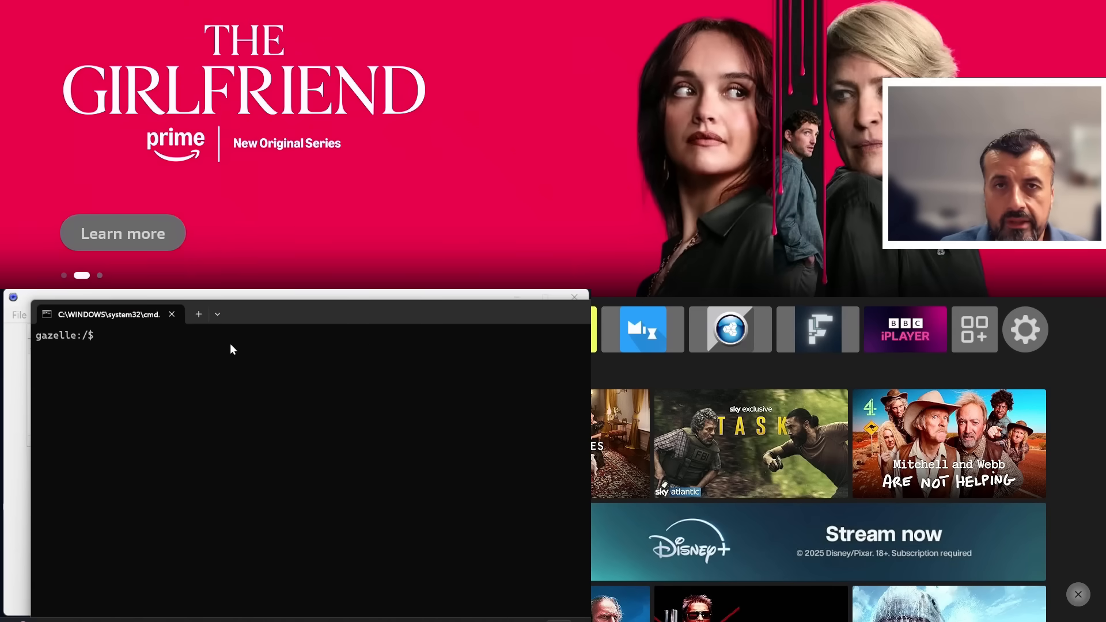
mouse_move(208, 385)
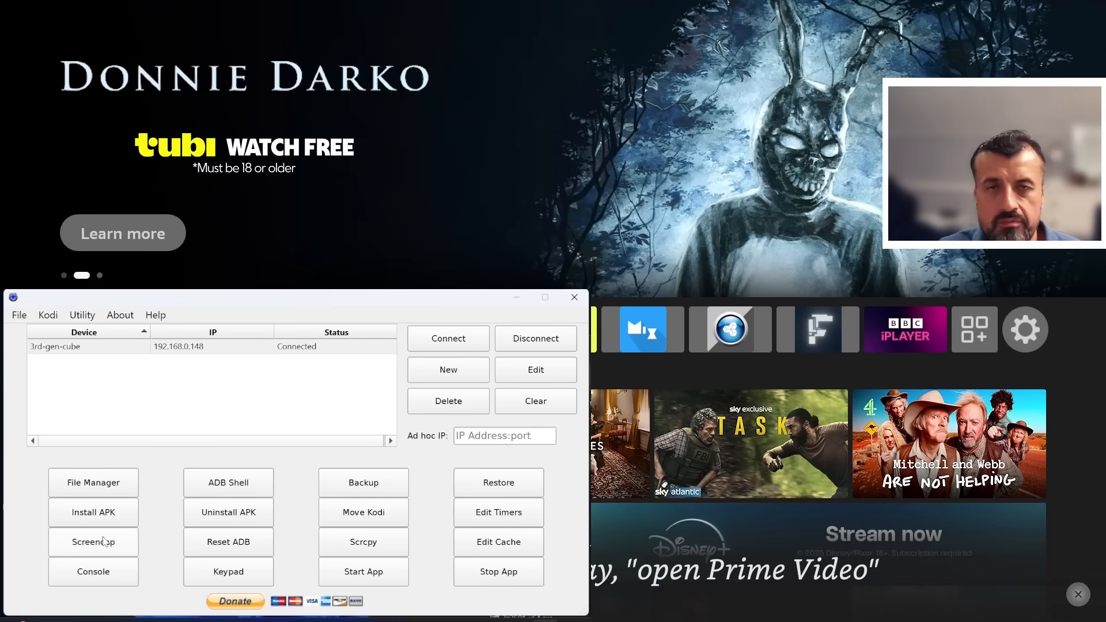
mouse_move(93, 541)
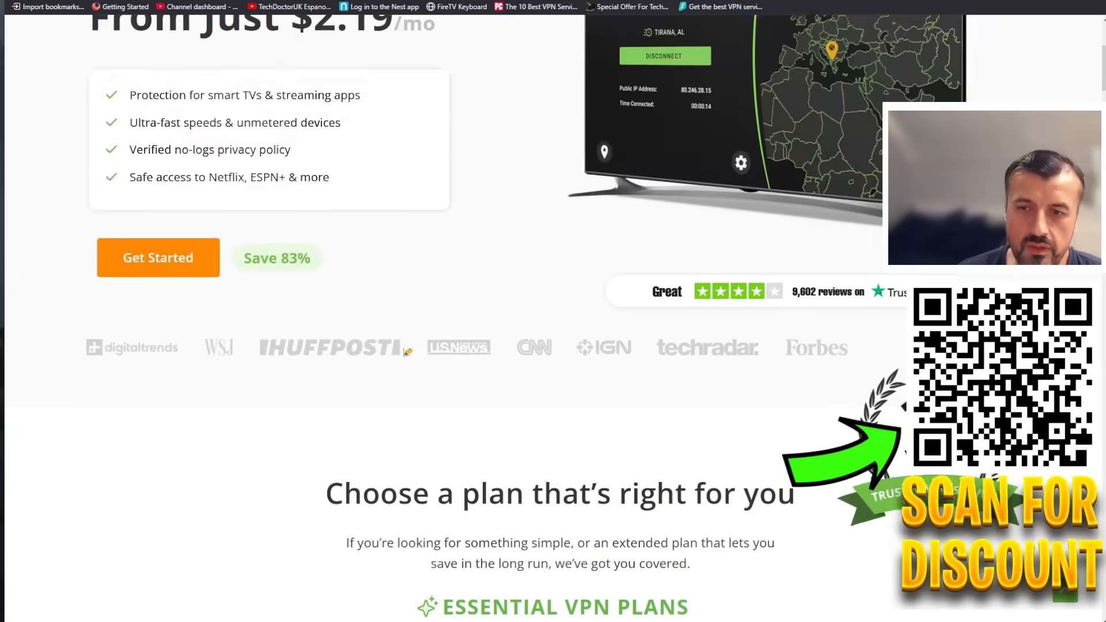
scroll(down, 3)
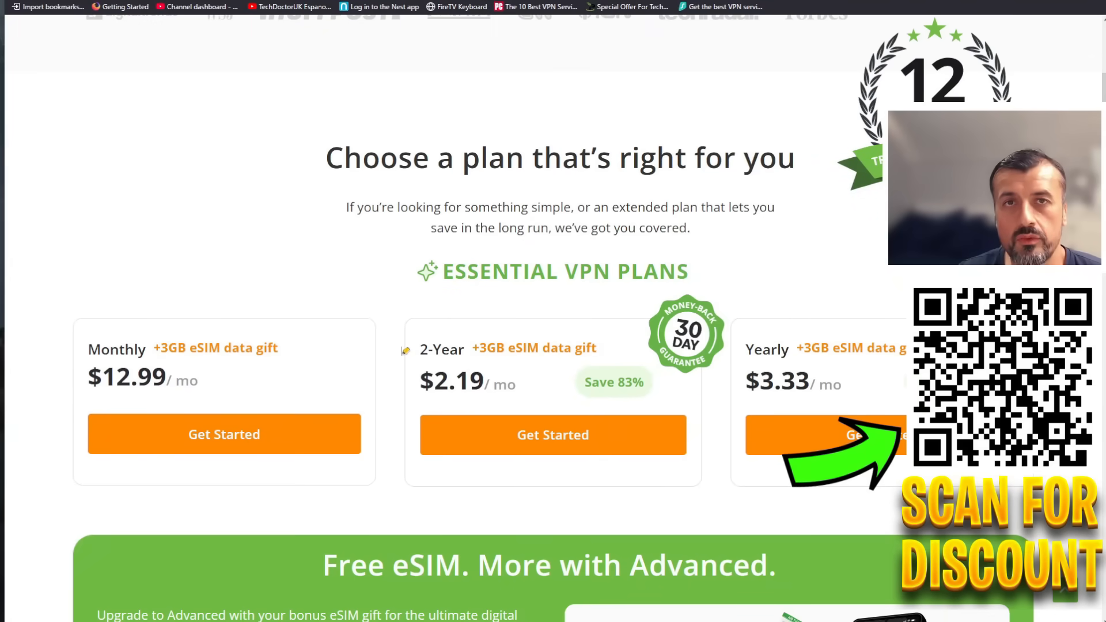
scroll(down, 3)
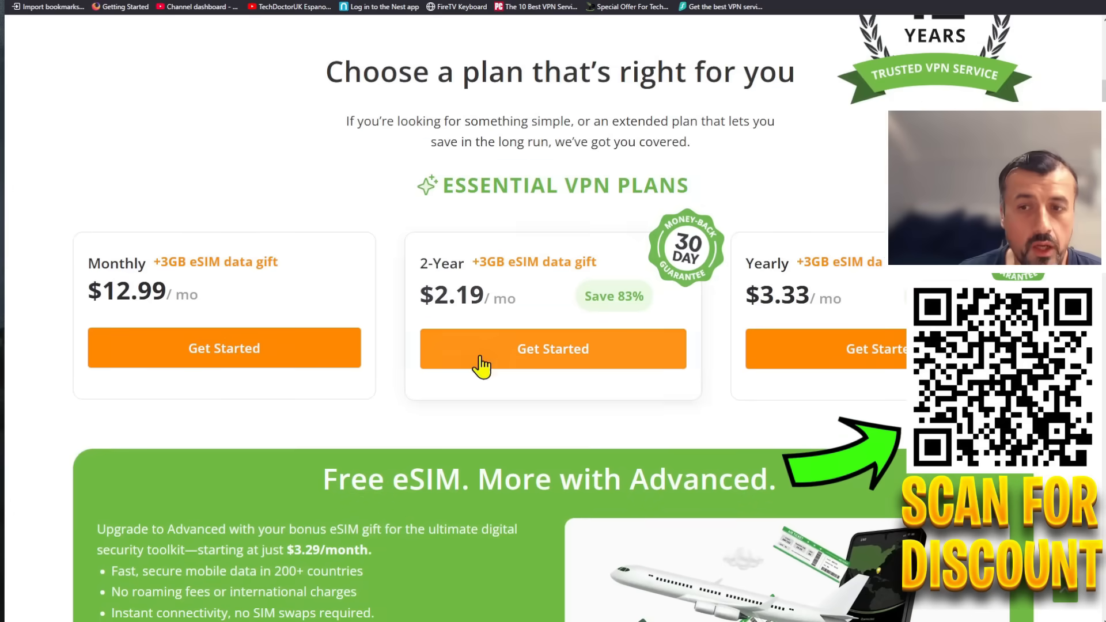
mouse_move(515, 491)
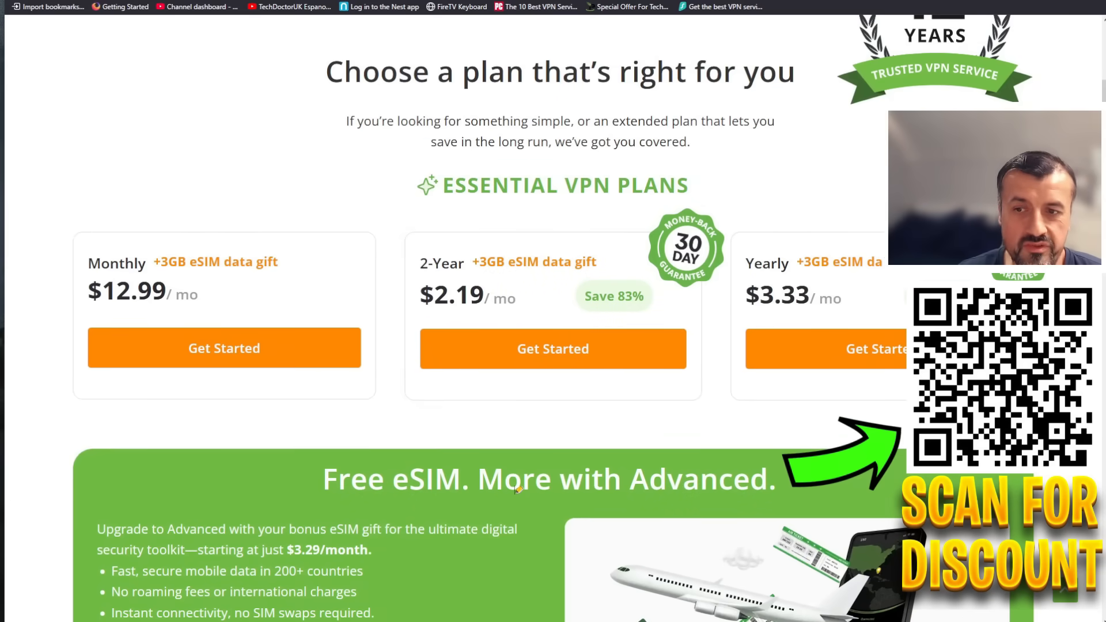
scroll(down, 3)
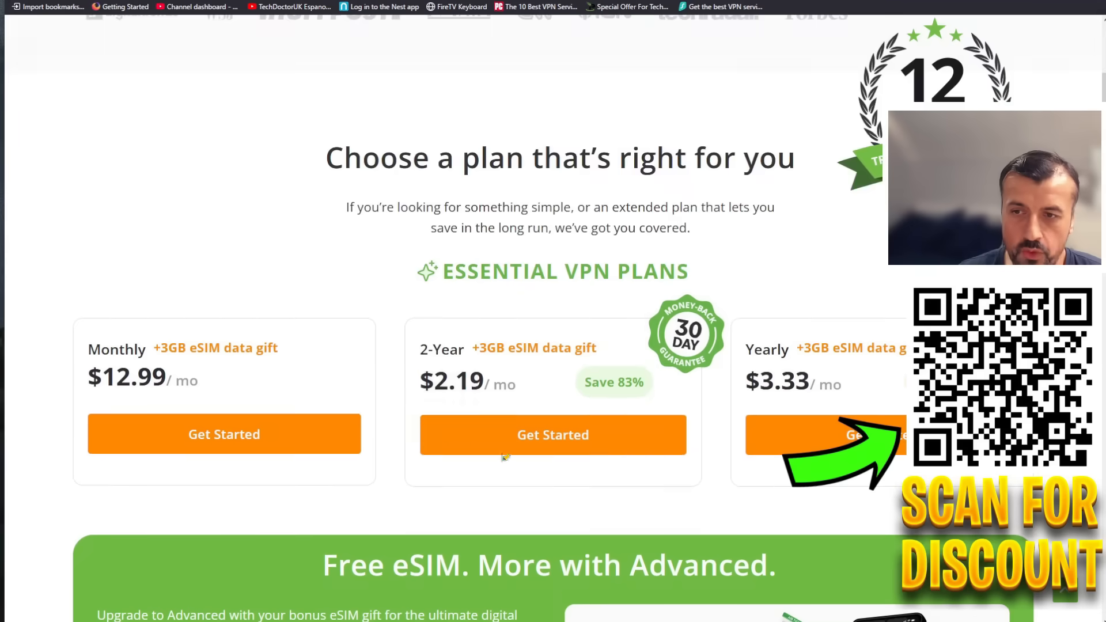
scroll(up, 3)
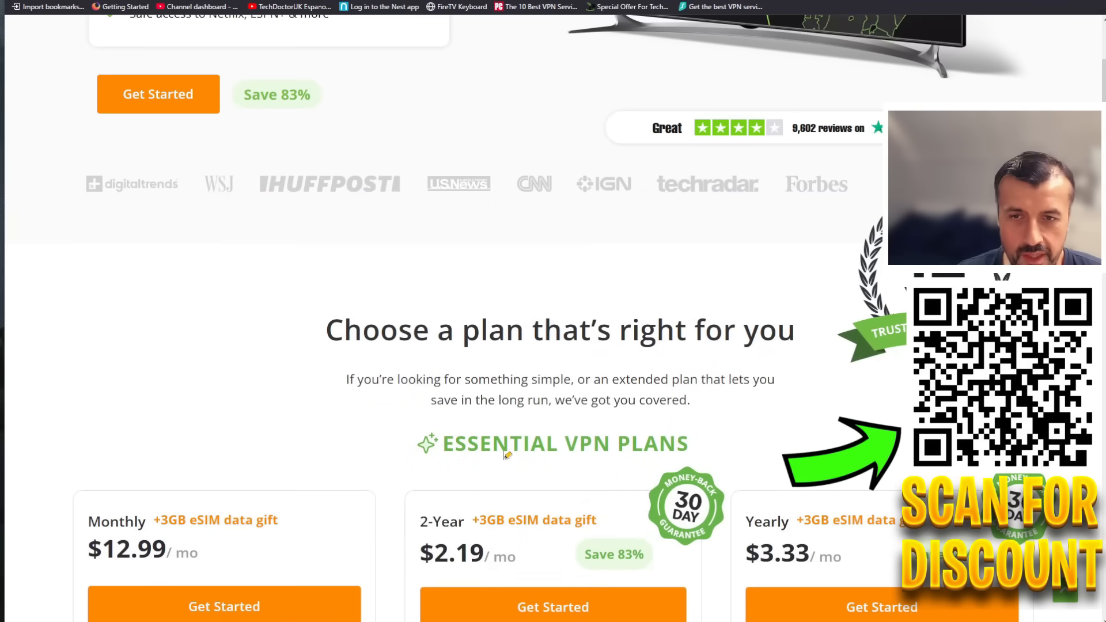